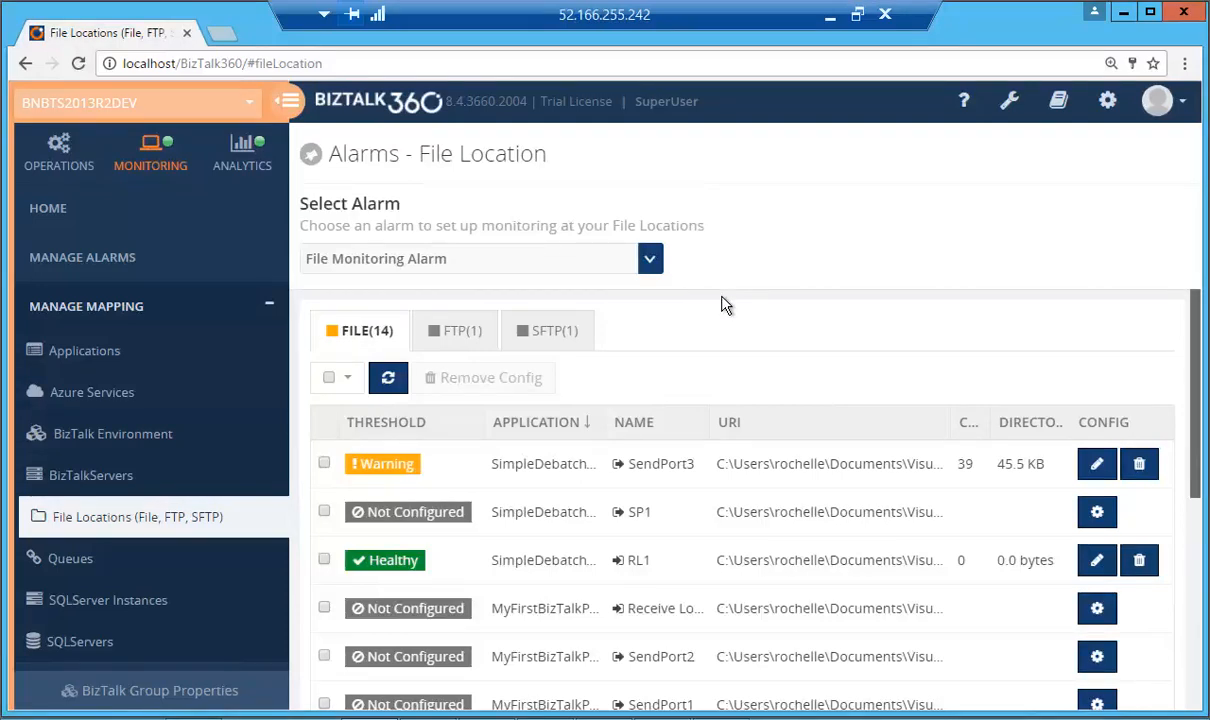
mouse_move(590, 370)
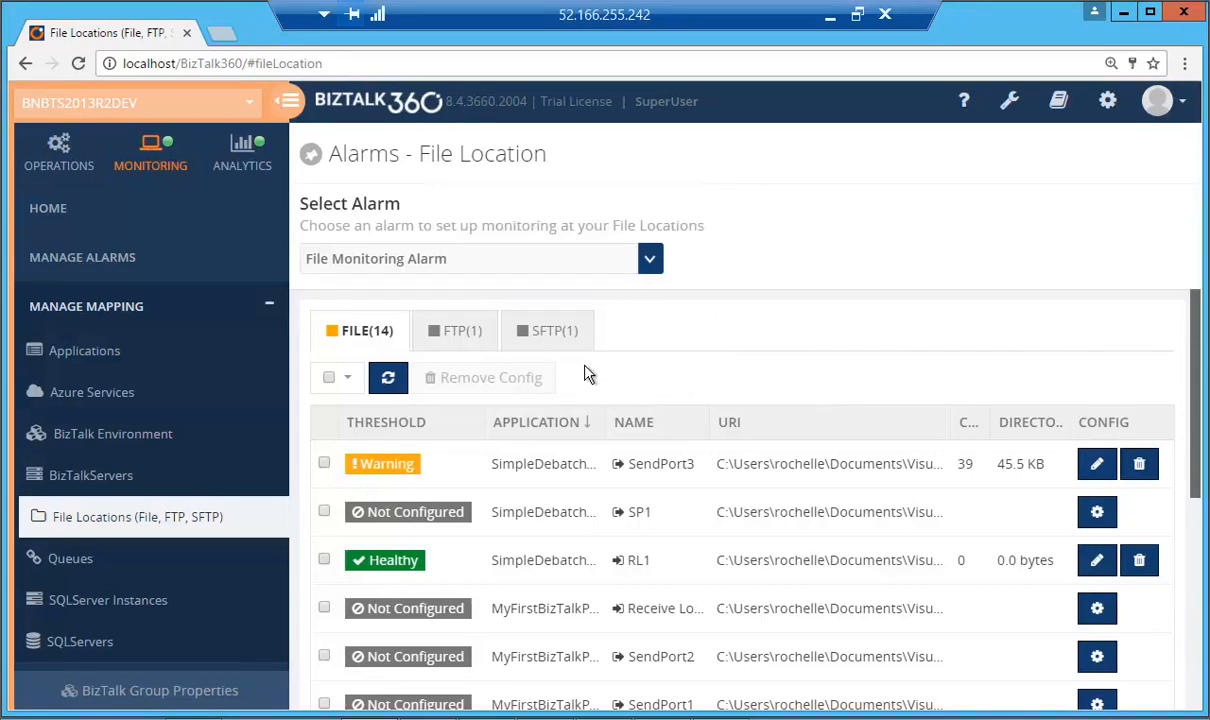
mouse_move(490, 375)
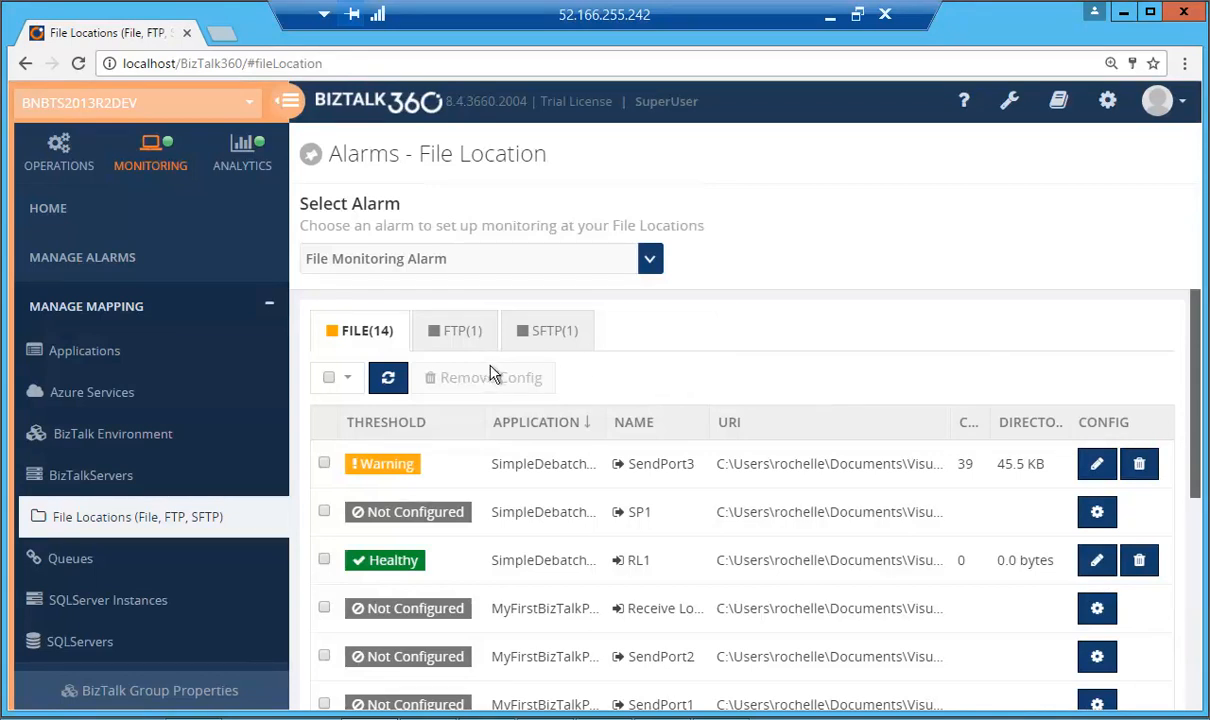
mouse_move(548, 330)
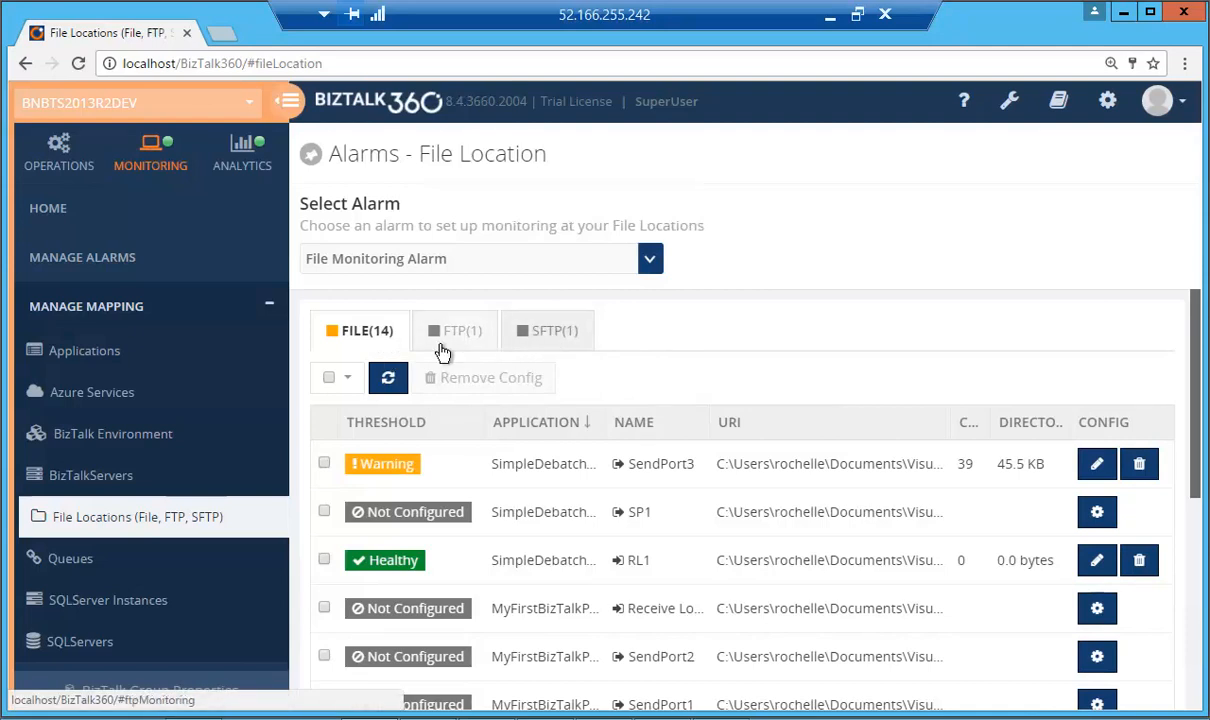
mouse_move(583, 486)
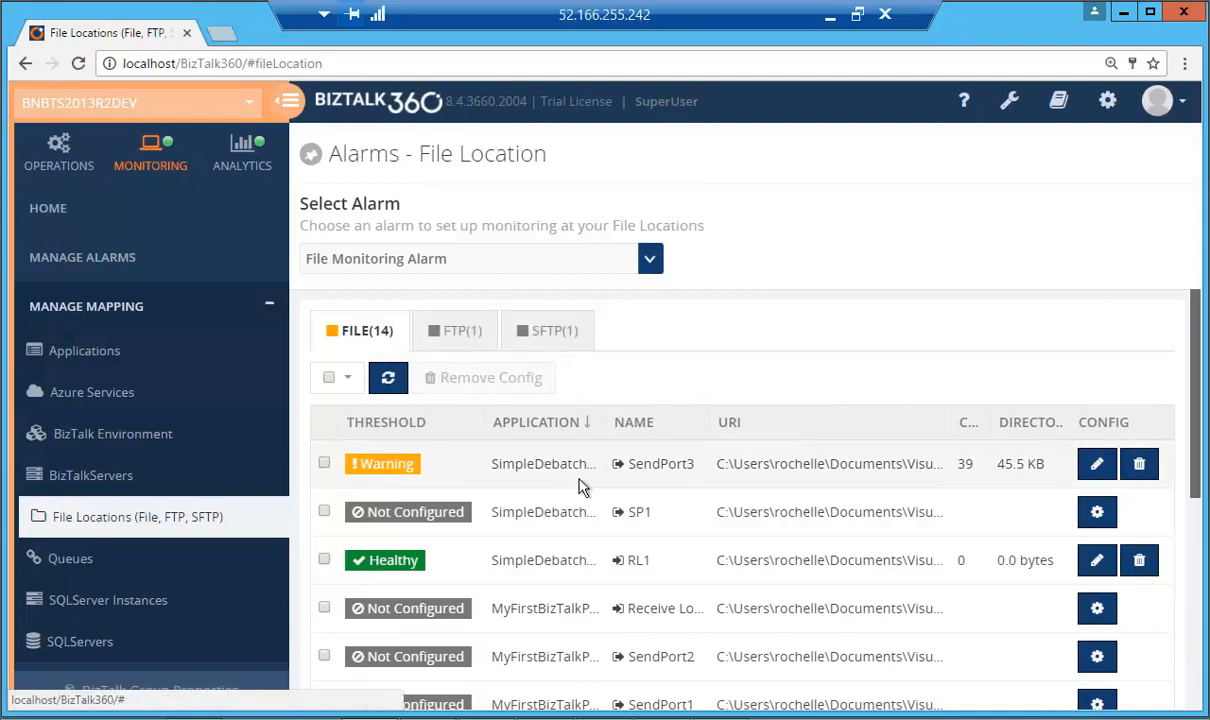
Open SP1's monitoring rules, toggling optional authentication on and then back off
scroll(down, 3)
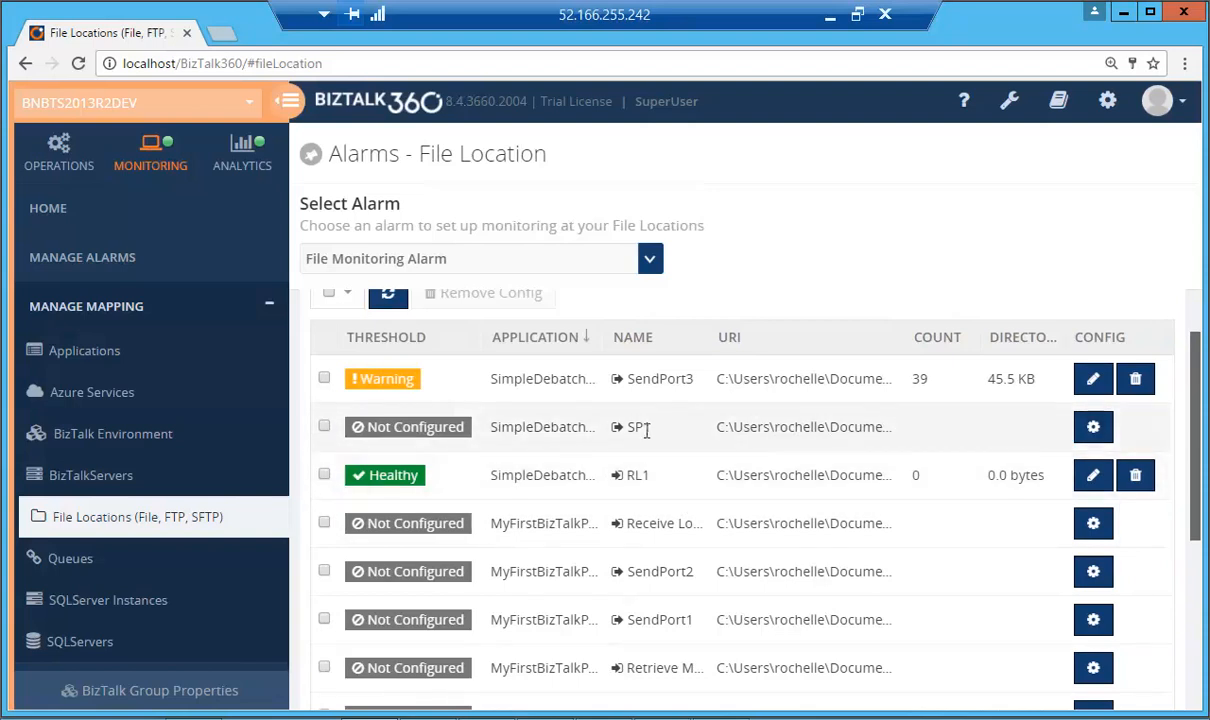
click(1093, 427)
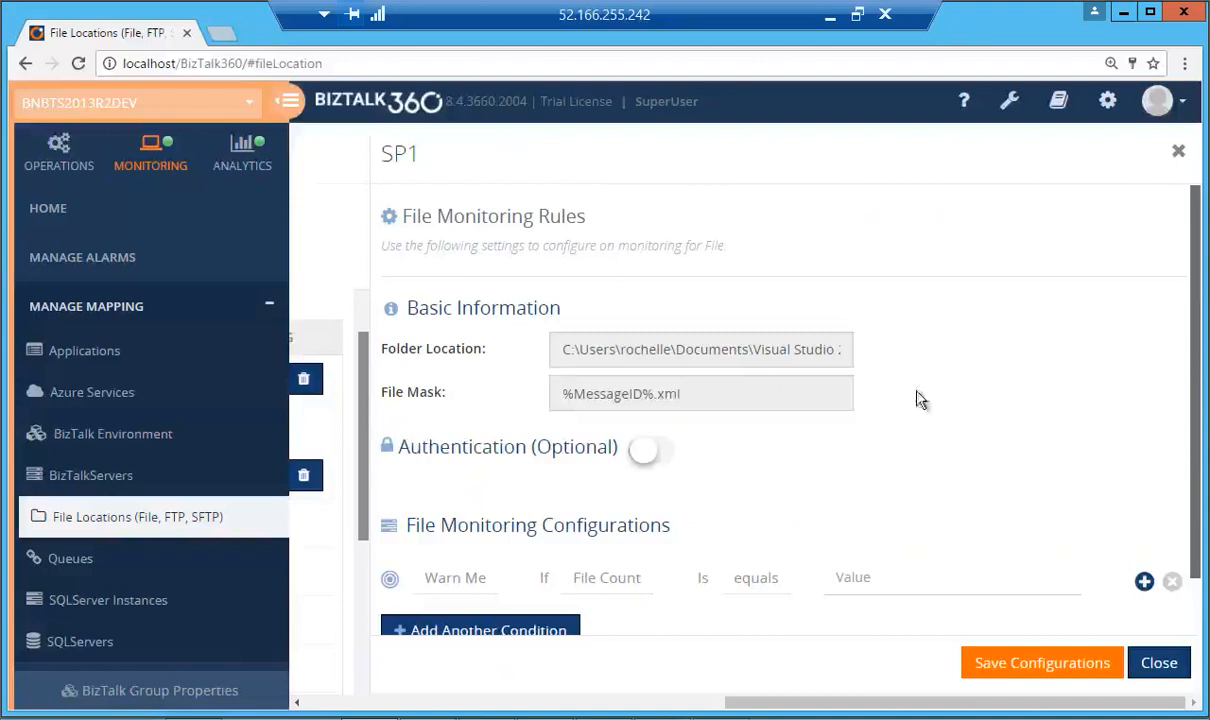
mouse_move(563, 357)
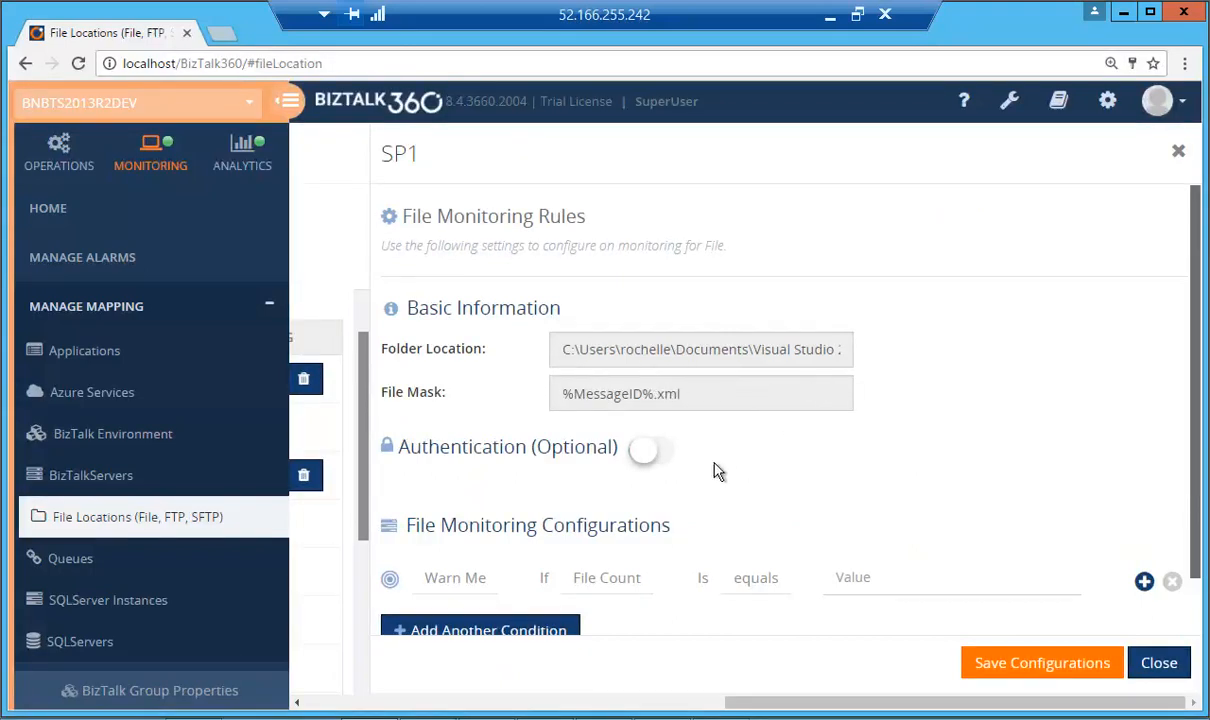
click(650, 449)
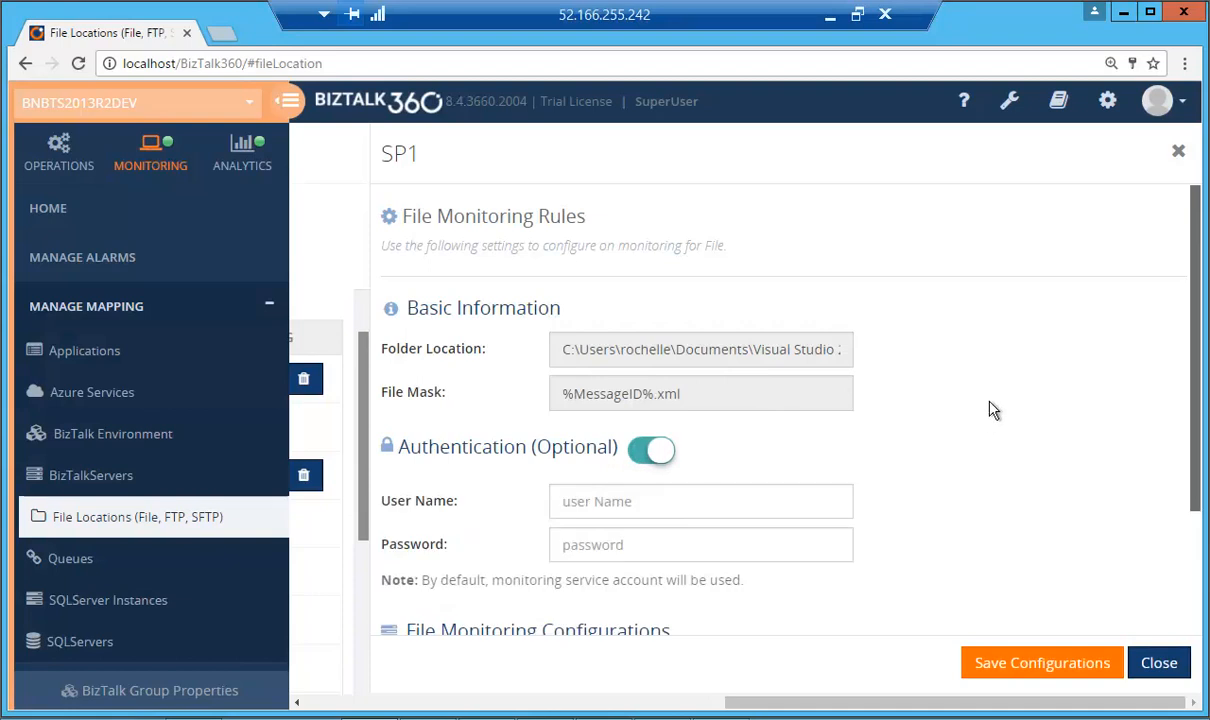
mouse_move(538, 585)
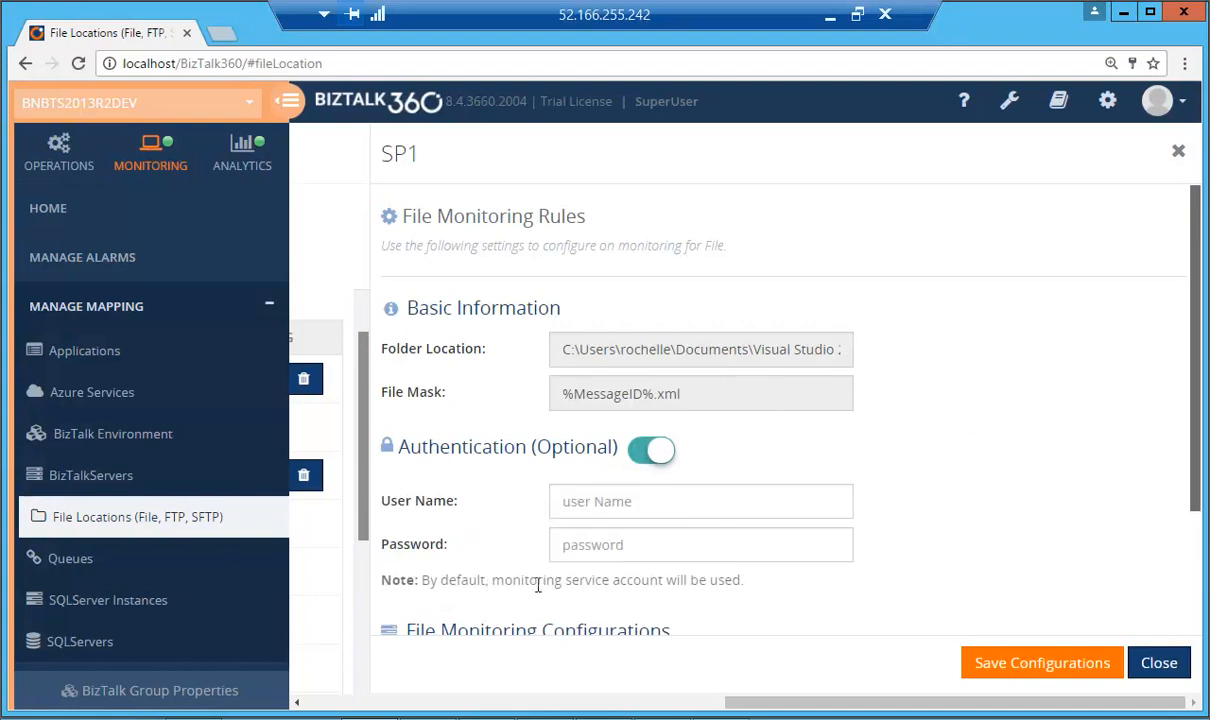
mouse_move(651, 491)
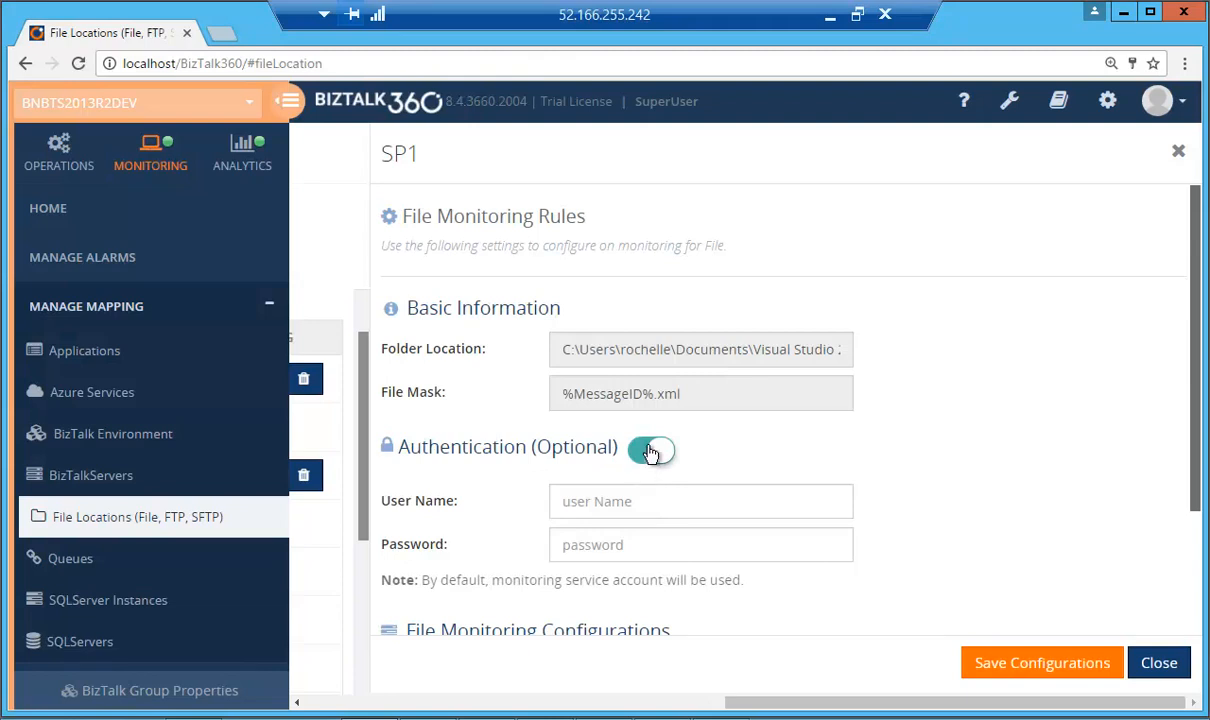
click(650, 450)
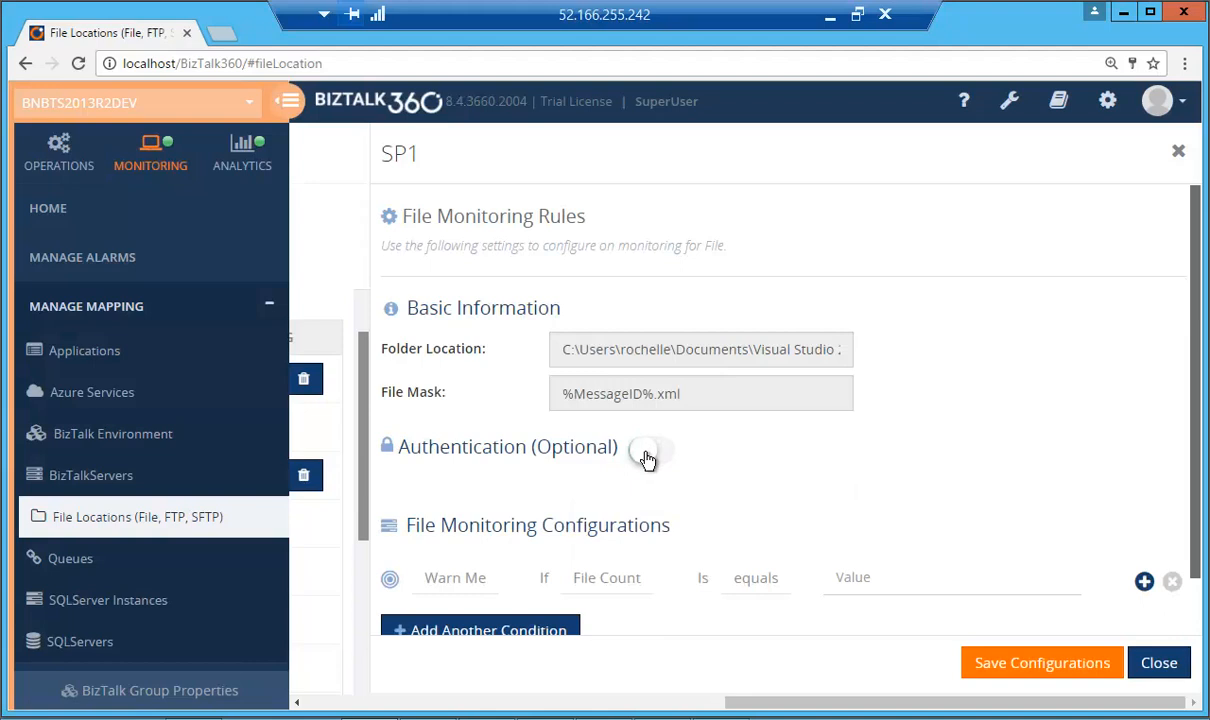
mouse_move(647, 462)
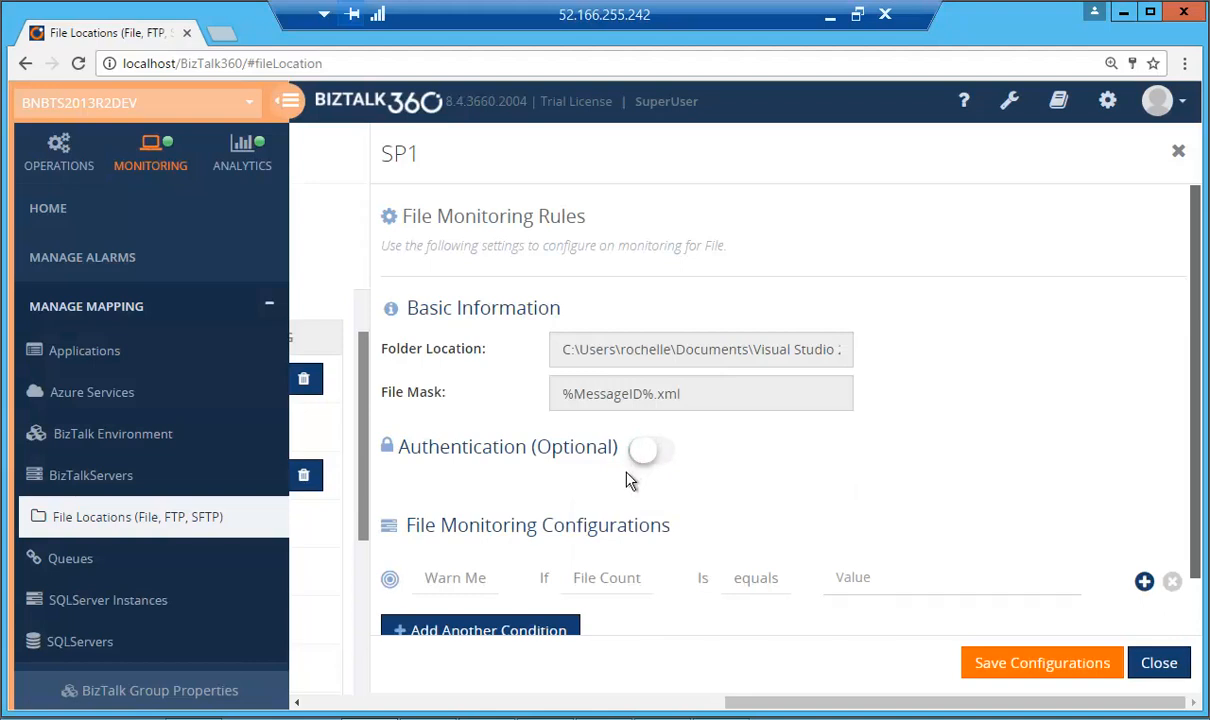
mouse_move(1190, 373)
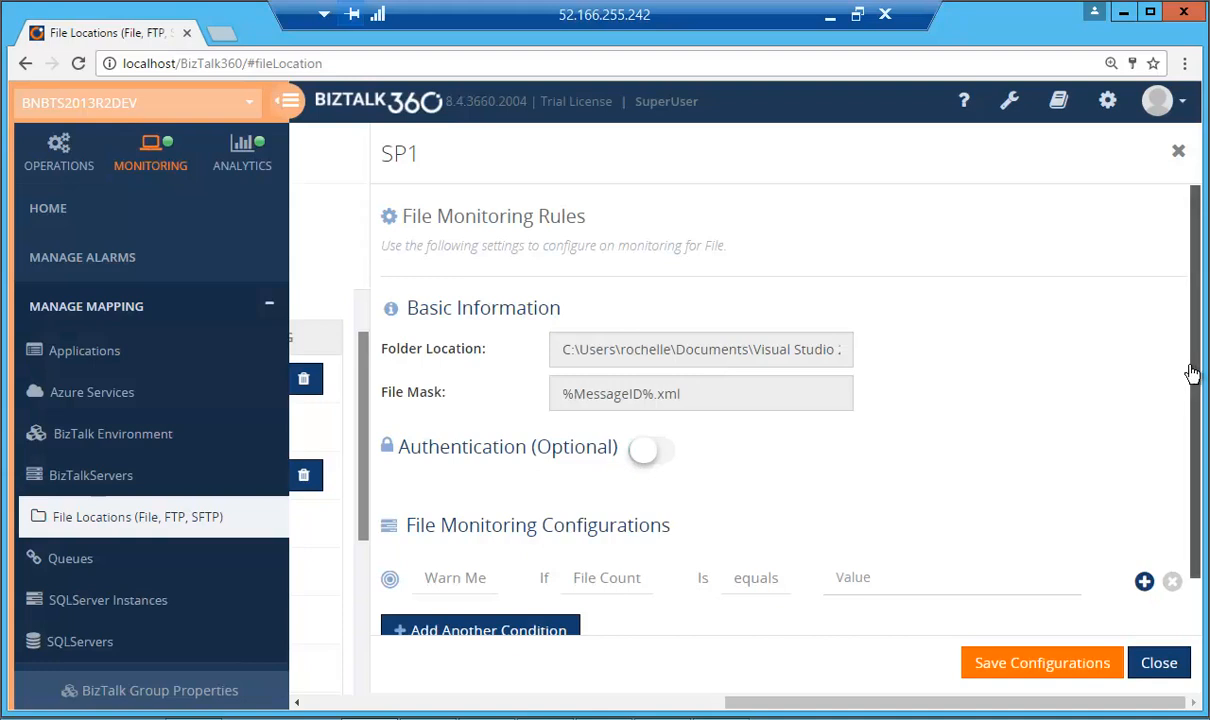
mouse_move(614, 601)
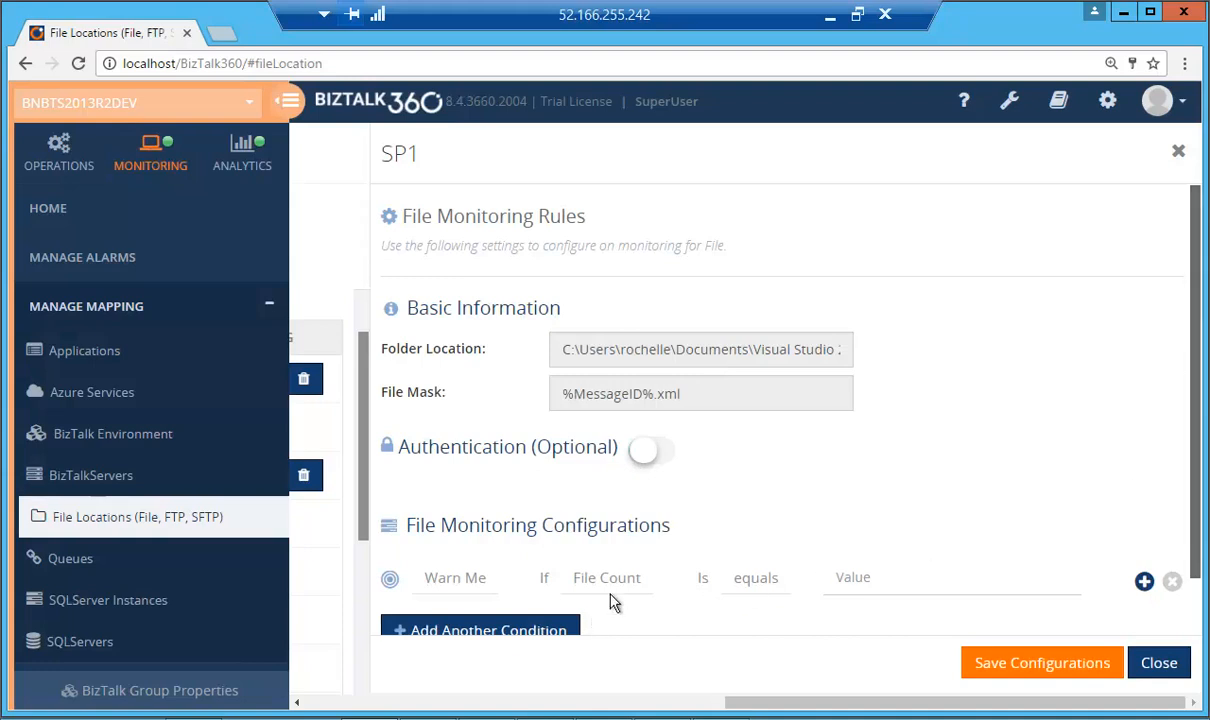
mouse_move(538, 600)
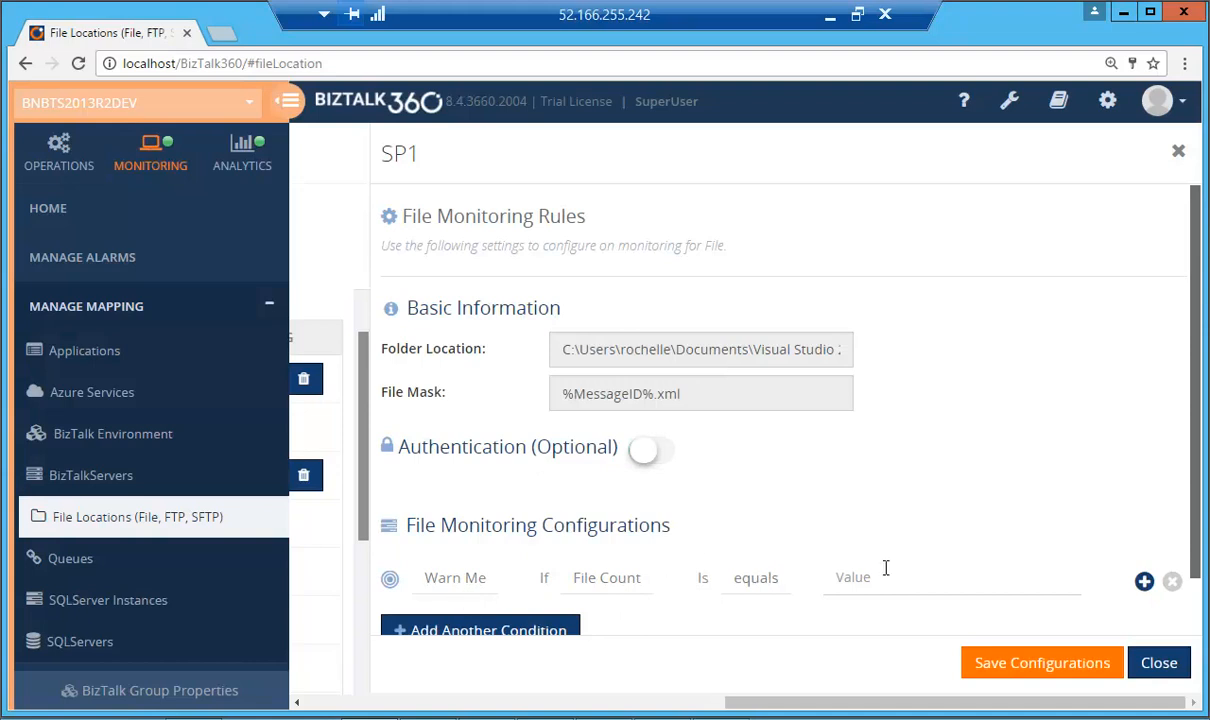
Enter a file-count value of 4 for SP1, discard the extra condition, and save
text(4)
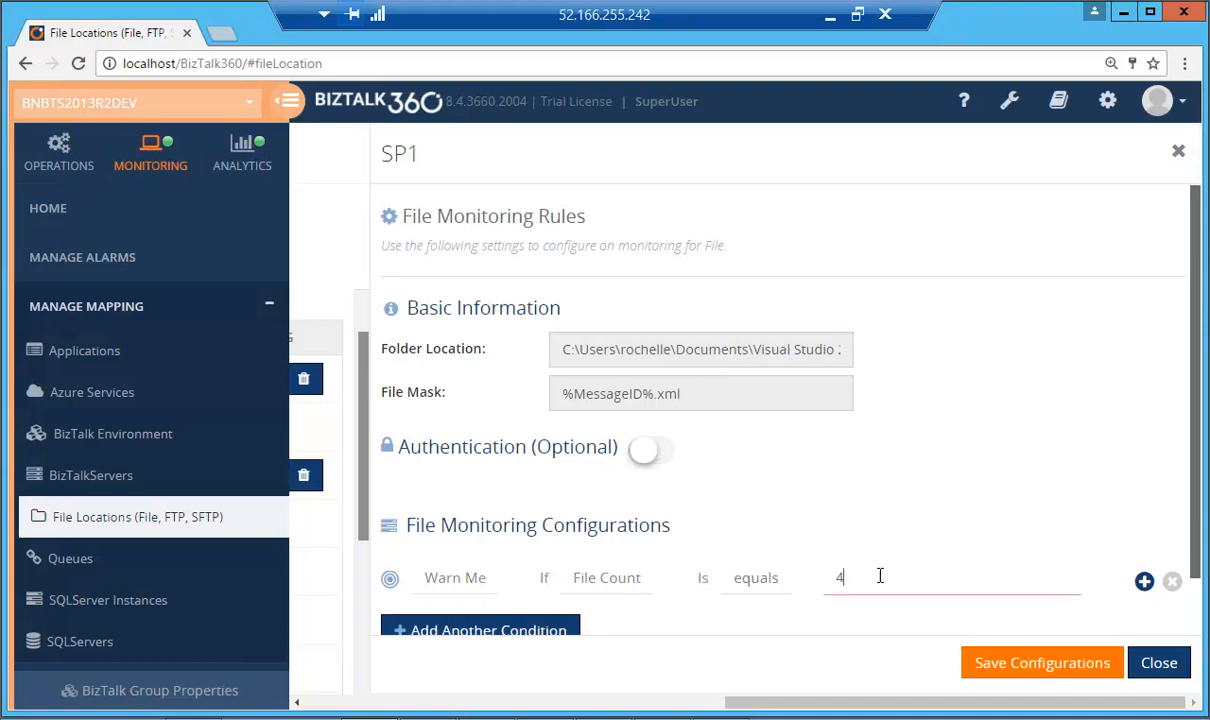
scroll(down, 3)
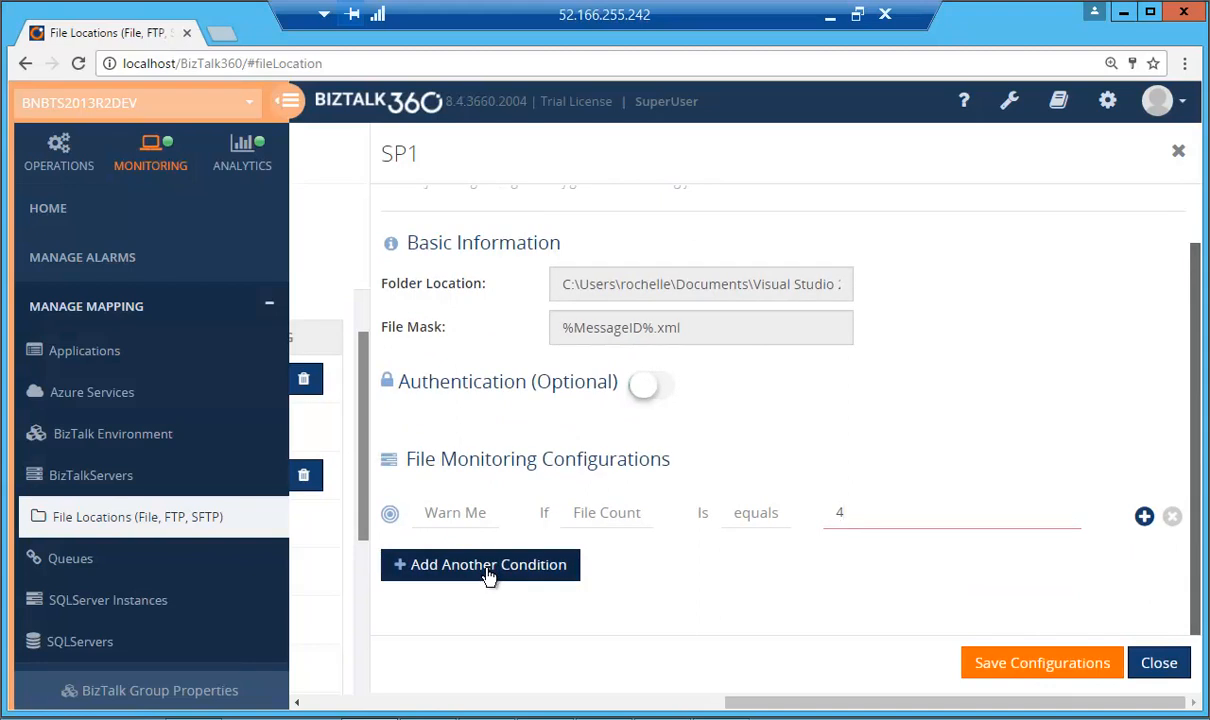
click(487, 564)
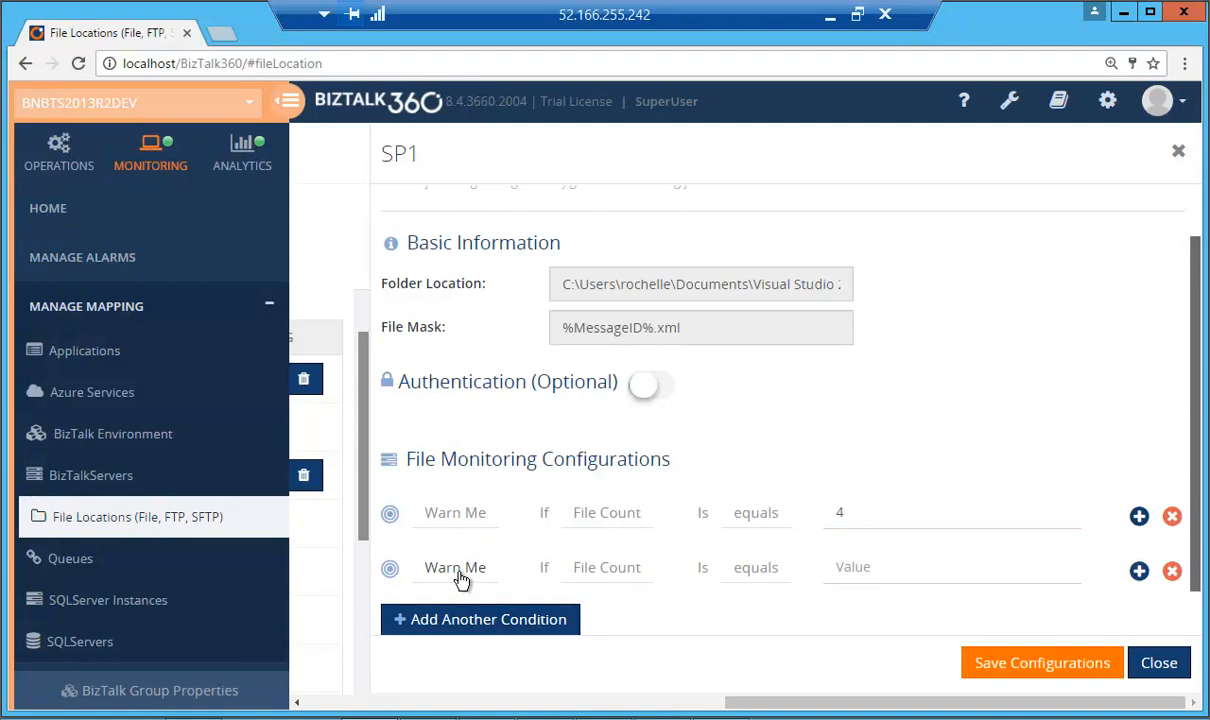
click(455, 567)
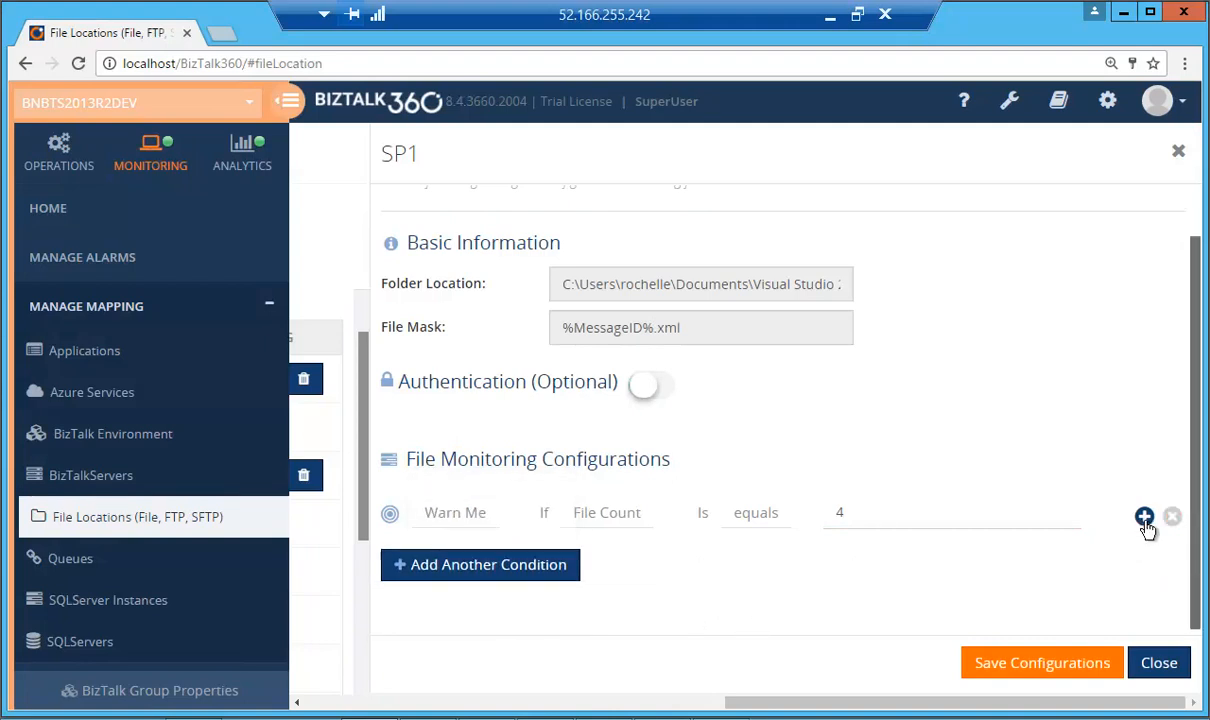
click(1144, 516)
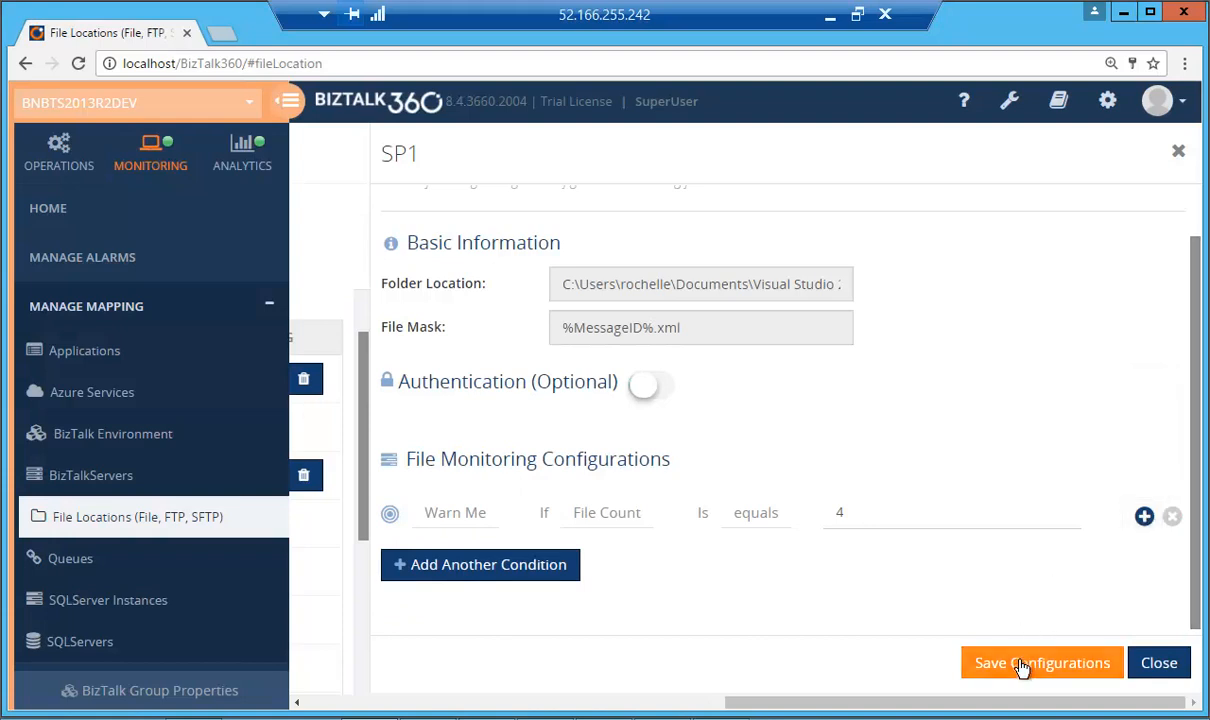
click(1042, 662)
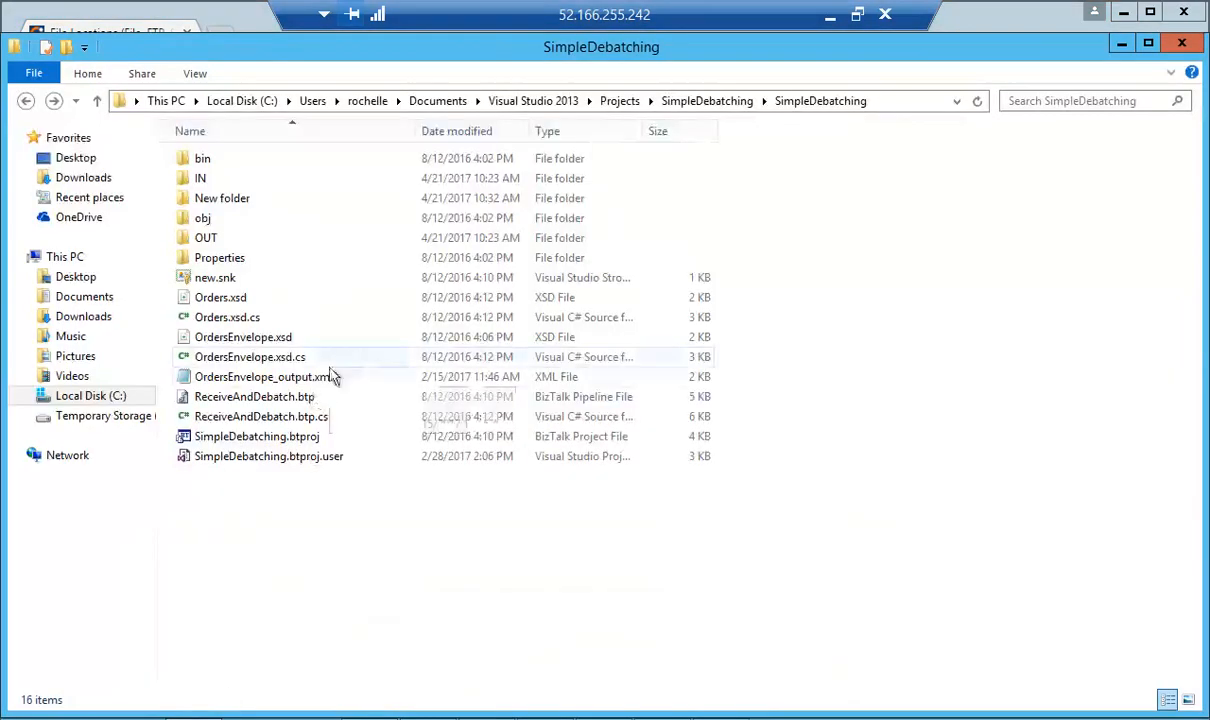
Select OrdersEnvelope_output.xml in the SimpleDebatching folder and open a subfolder
click(263, 376)
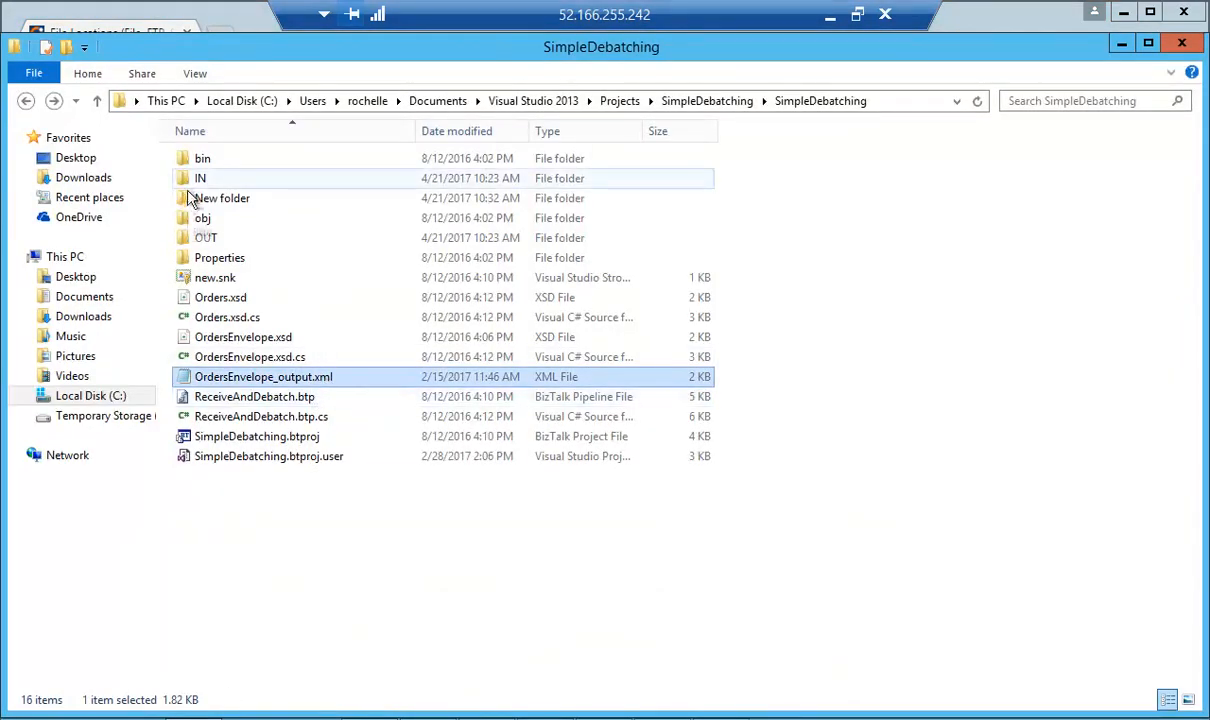
double_click(200, 178)
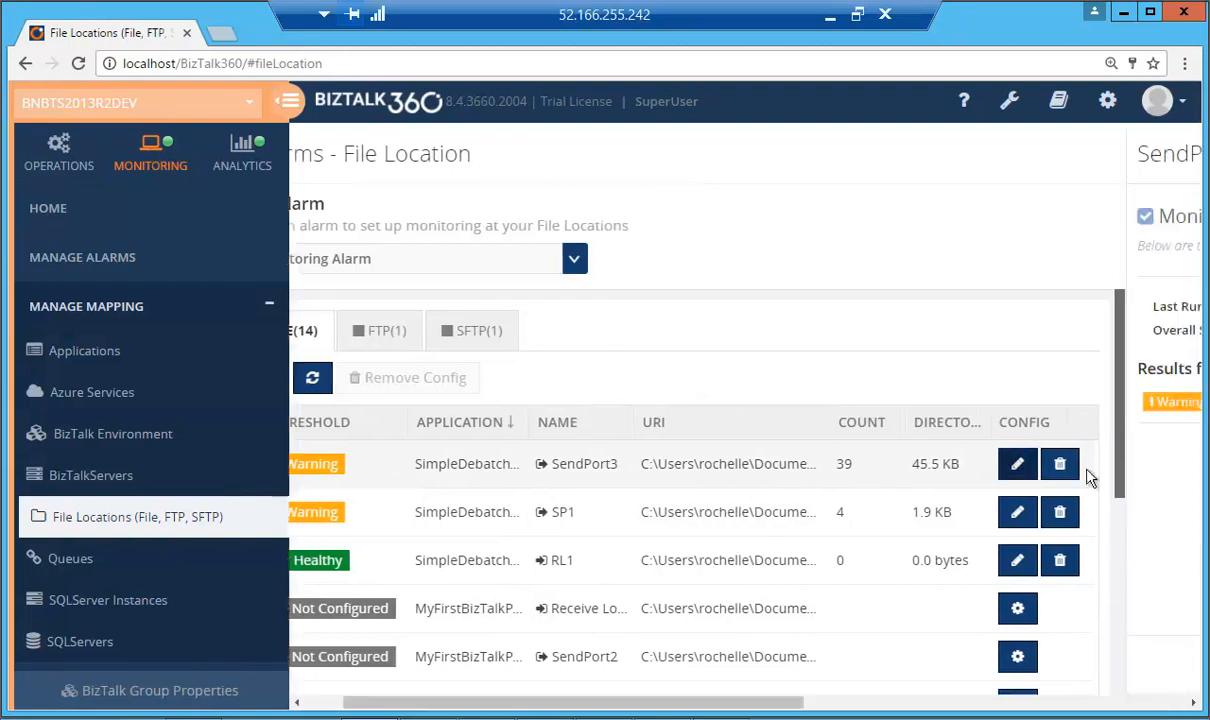
Close SendPort3's rules panel to see it listed as Warning with count 39
click(1017, 463)
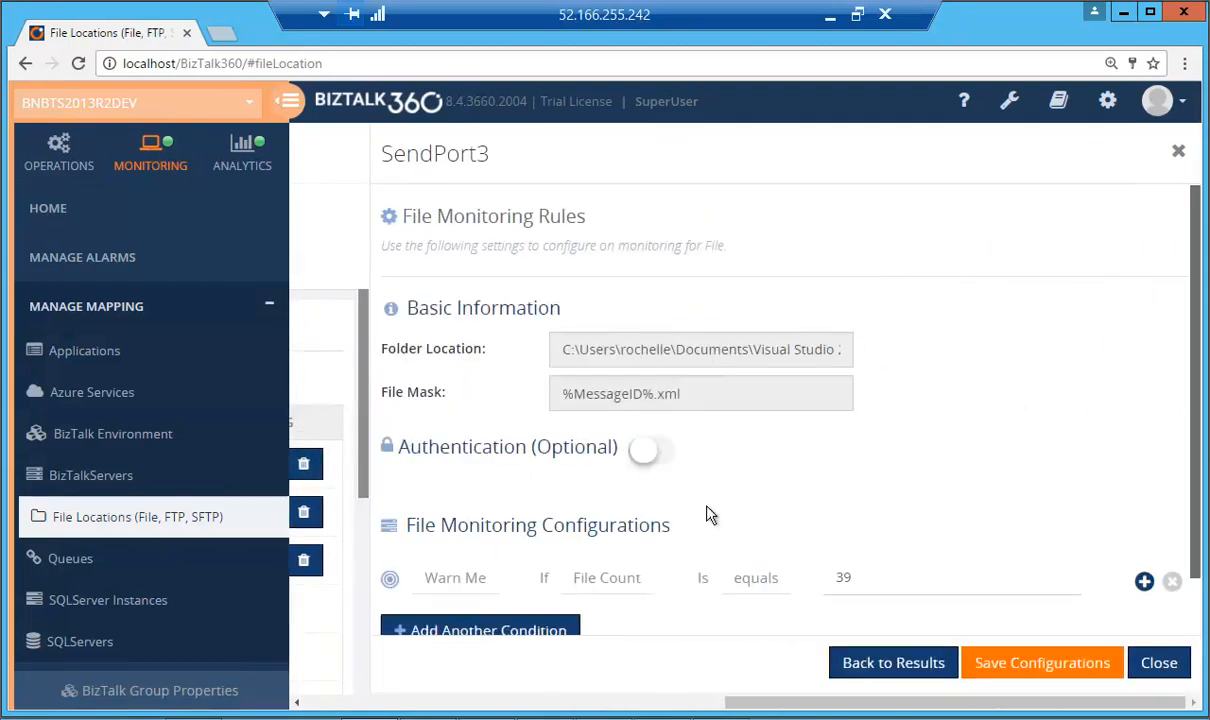
mouse_move(670, 420)
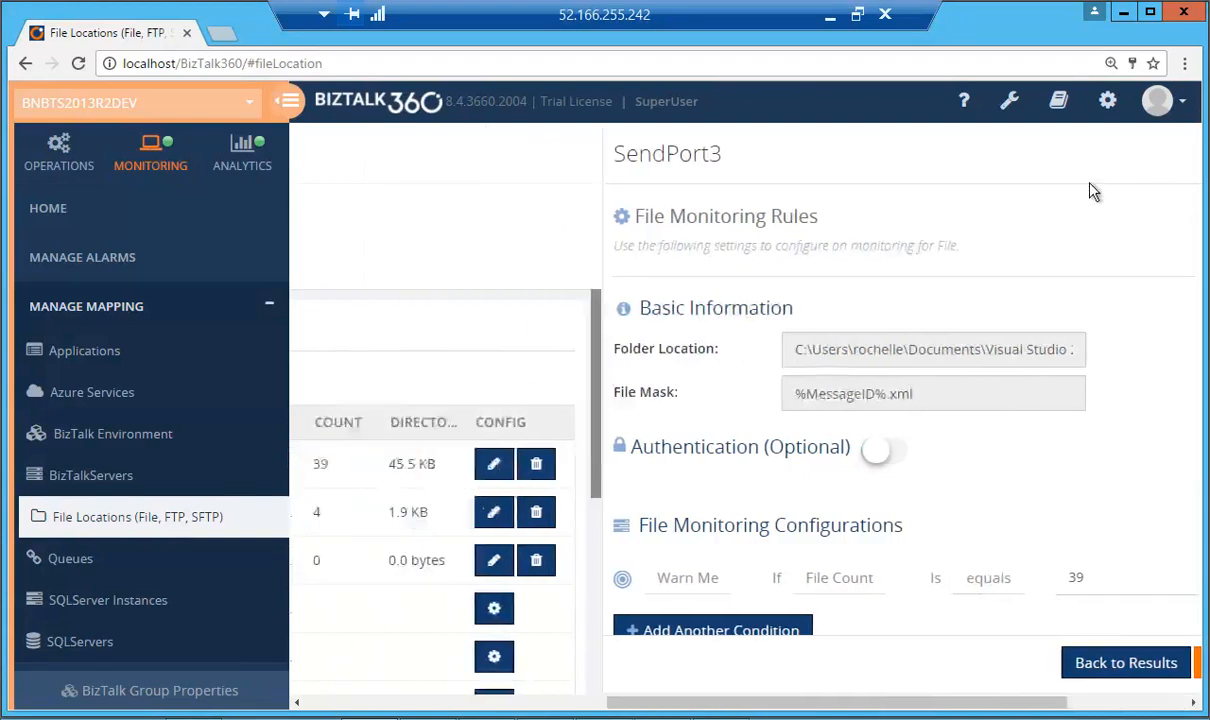
click(1125, 662)
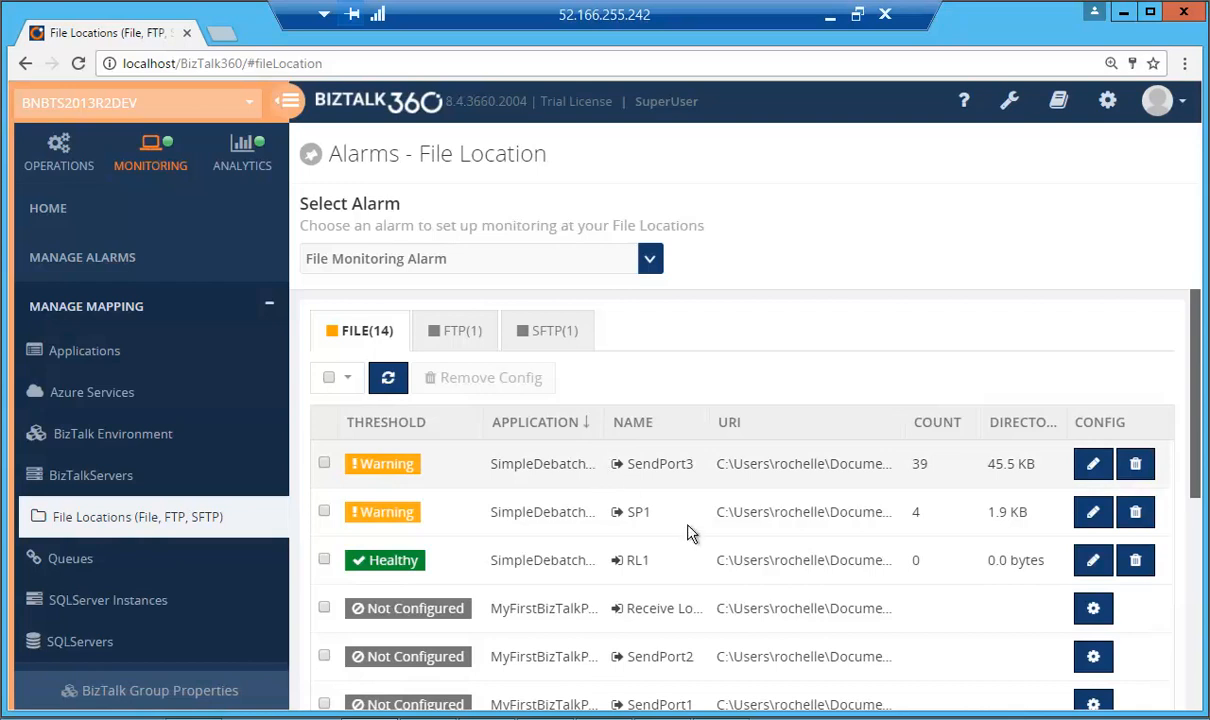
mouse_move(613, 474)
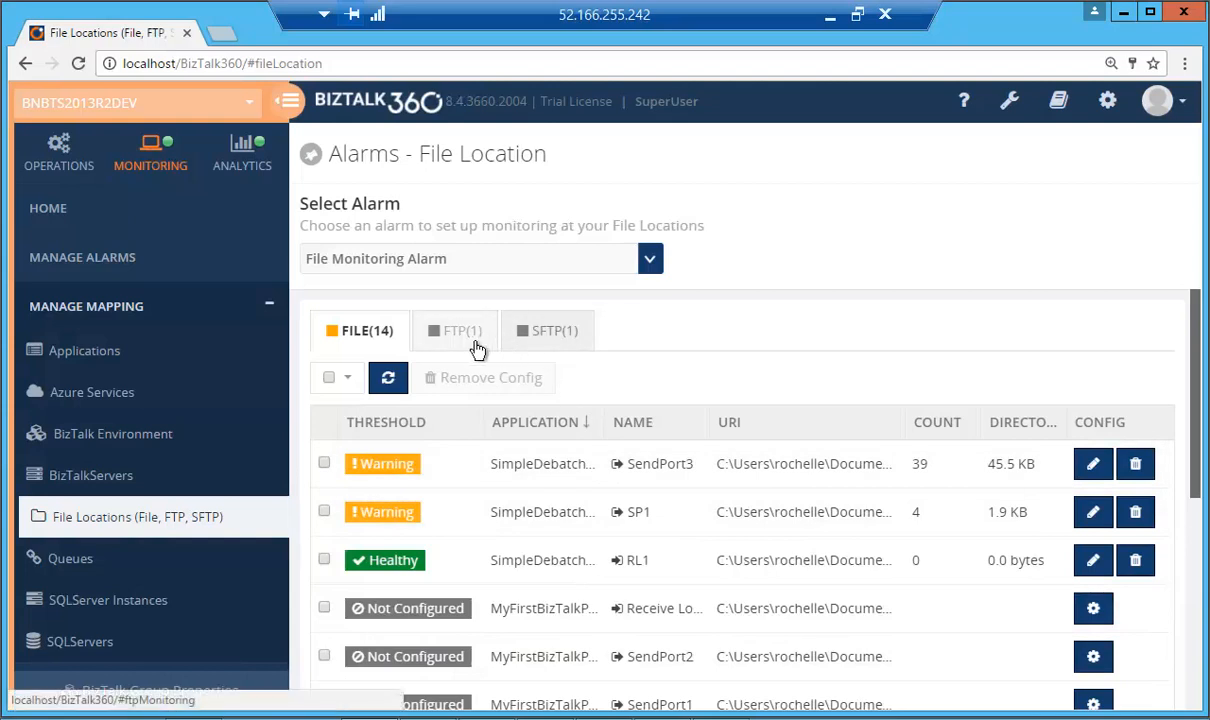
Show FTP locations and configure the unconfigured fromTHEM location on 10.0.0.4
click(455, 330)
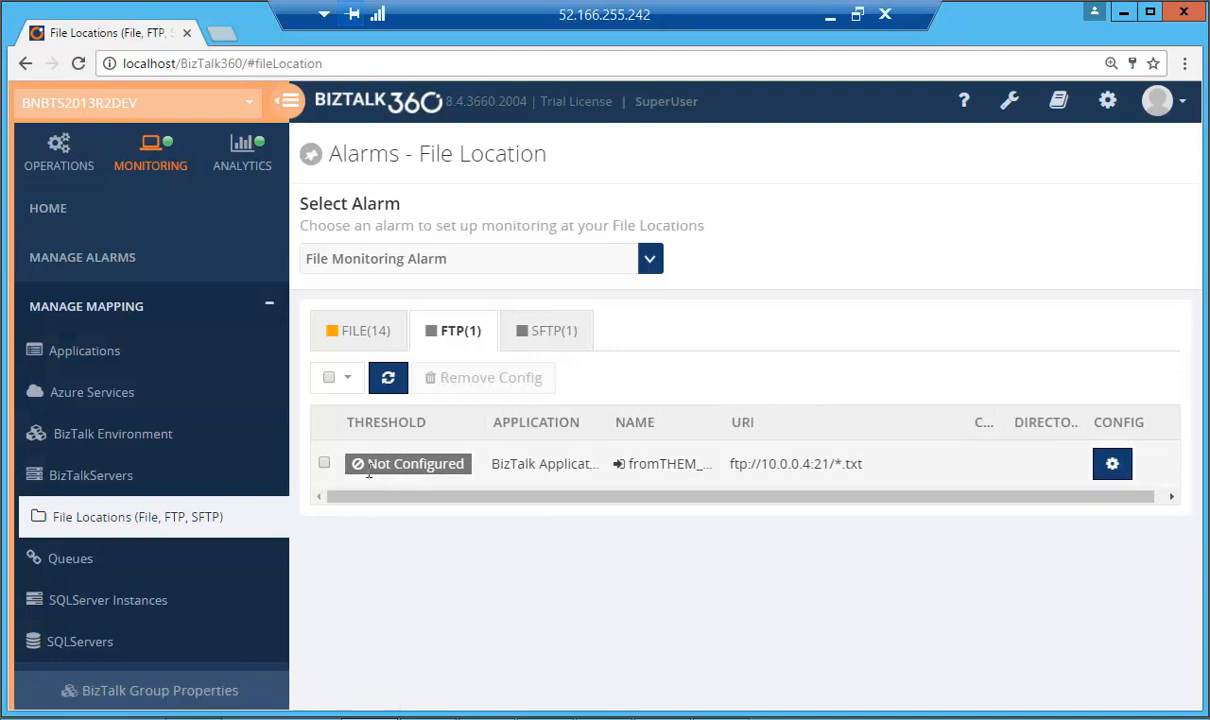
click(1112, 463)
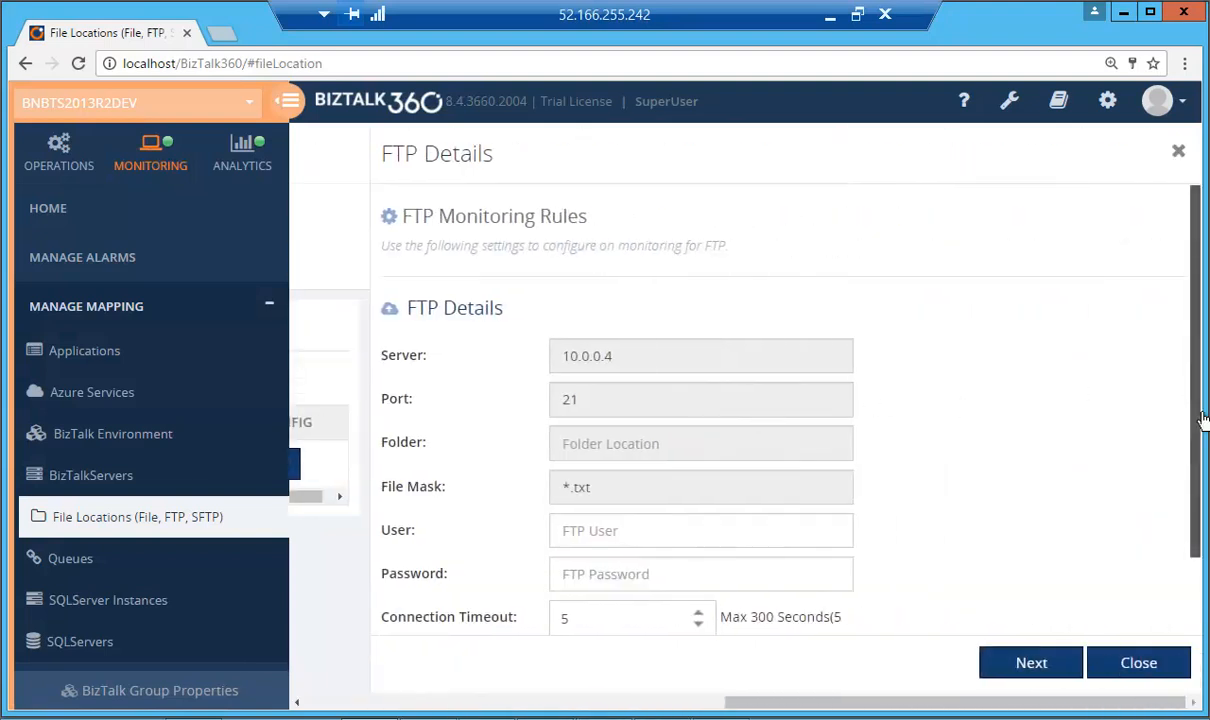
scroll(down, 3)
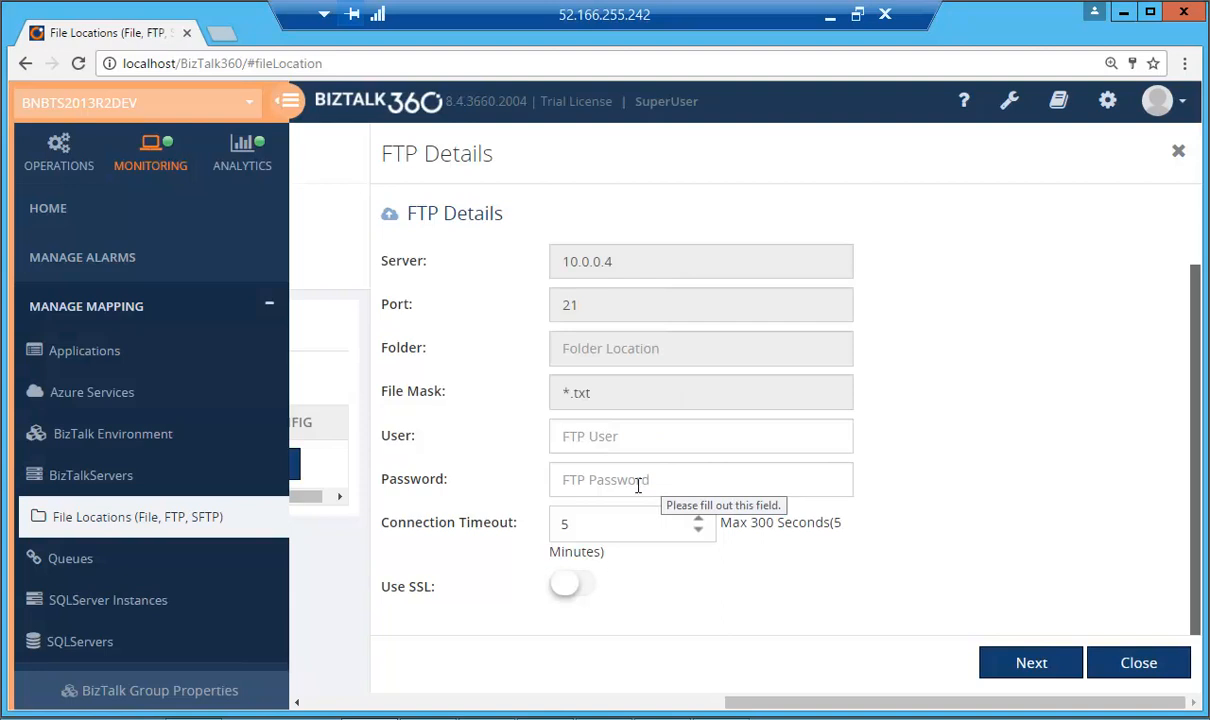
mouse_move(1024, 495)
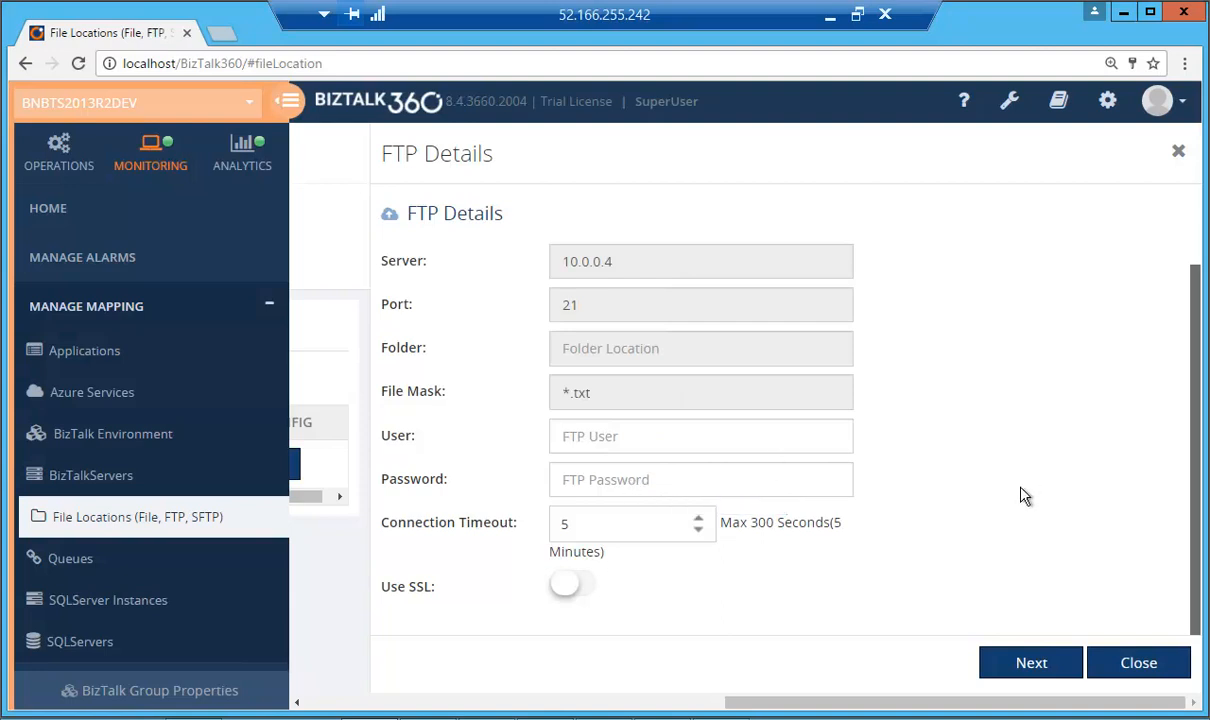
mouse_move(1198, 477)
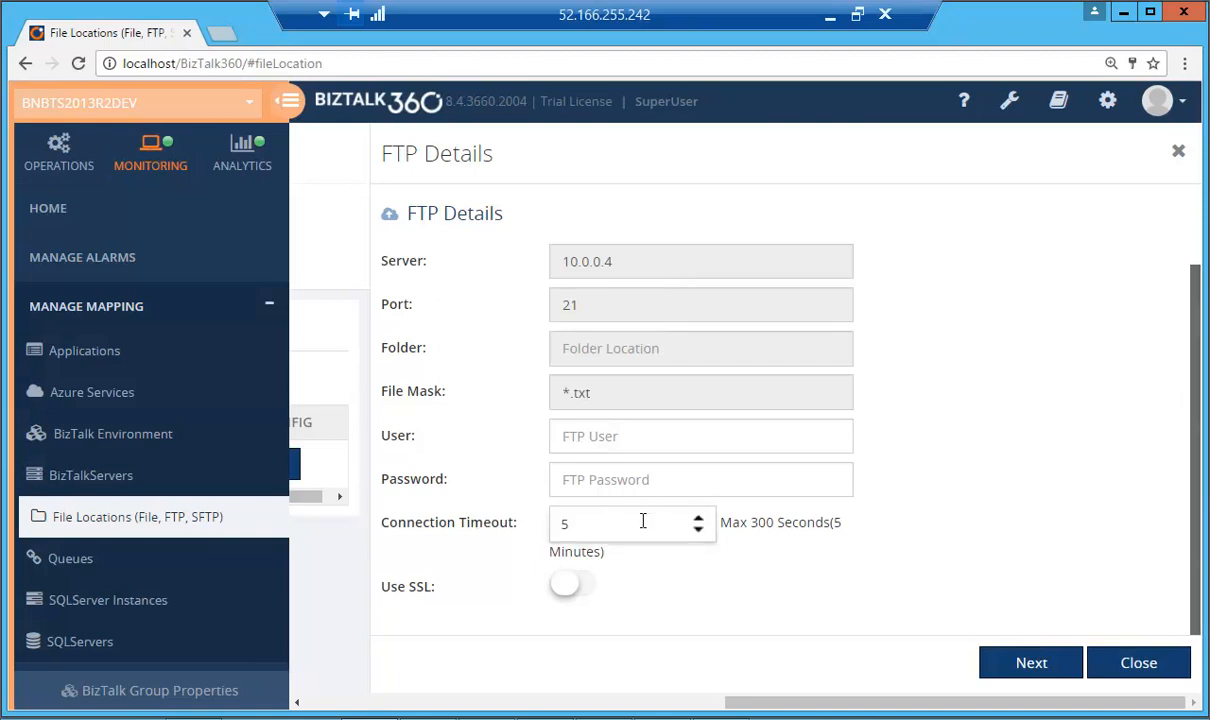
mouse_move(730, 585)
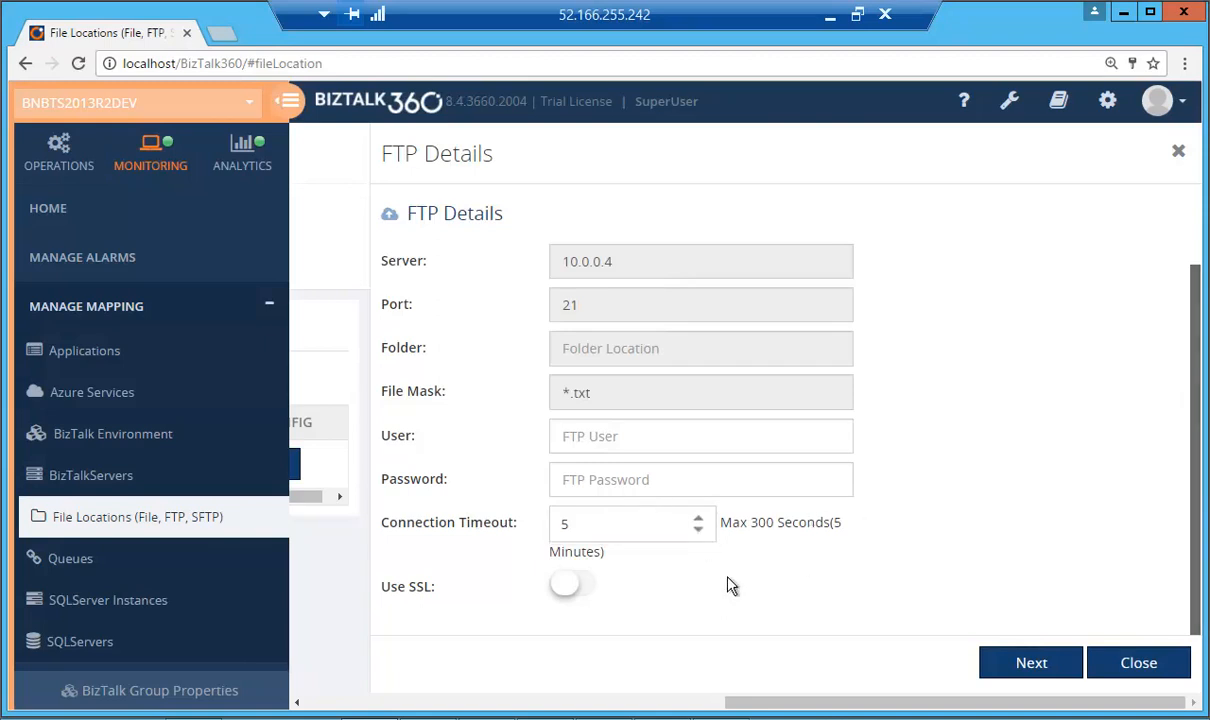
click(571, 584)
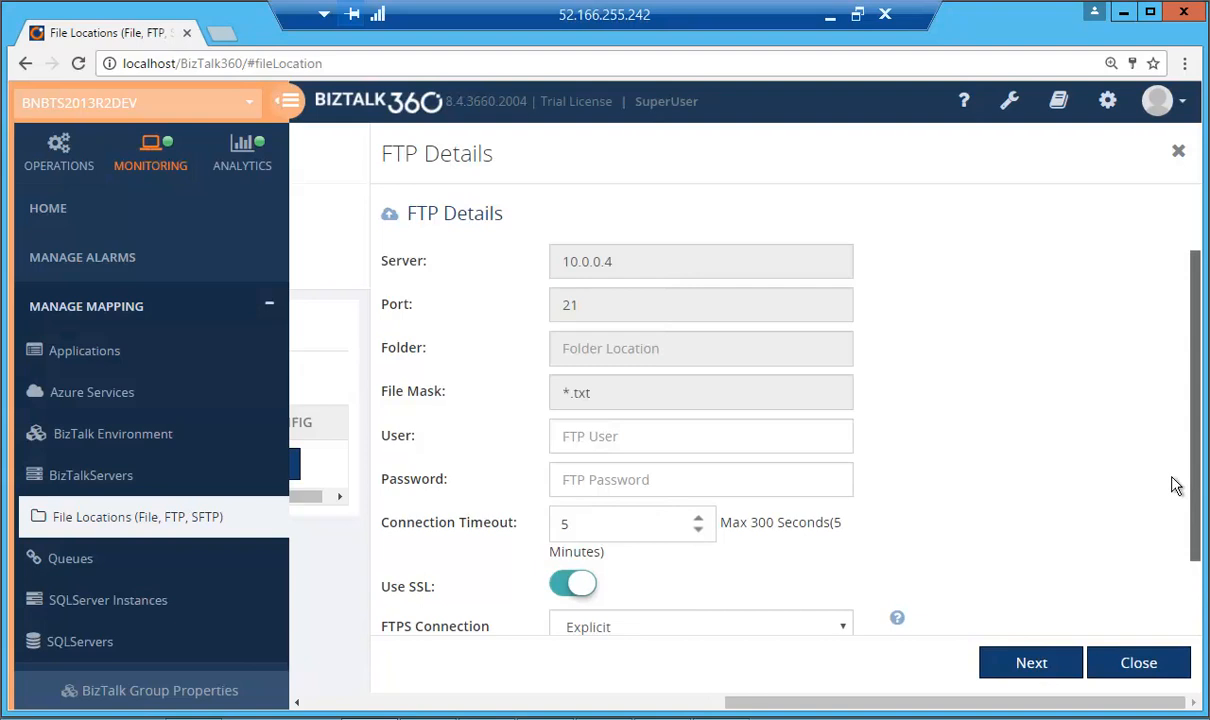
scroll(down, 3)
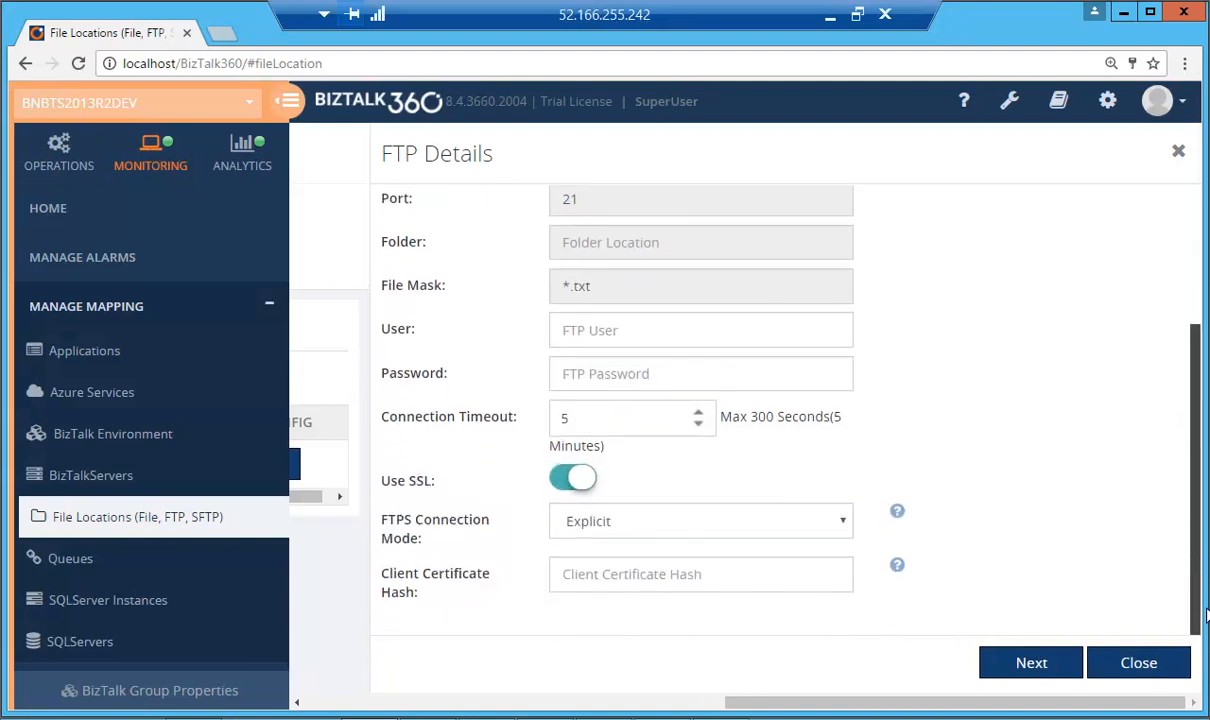
click(700, 520)
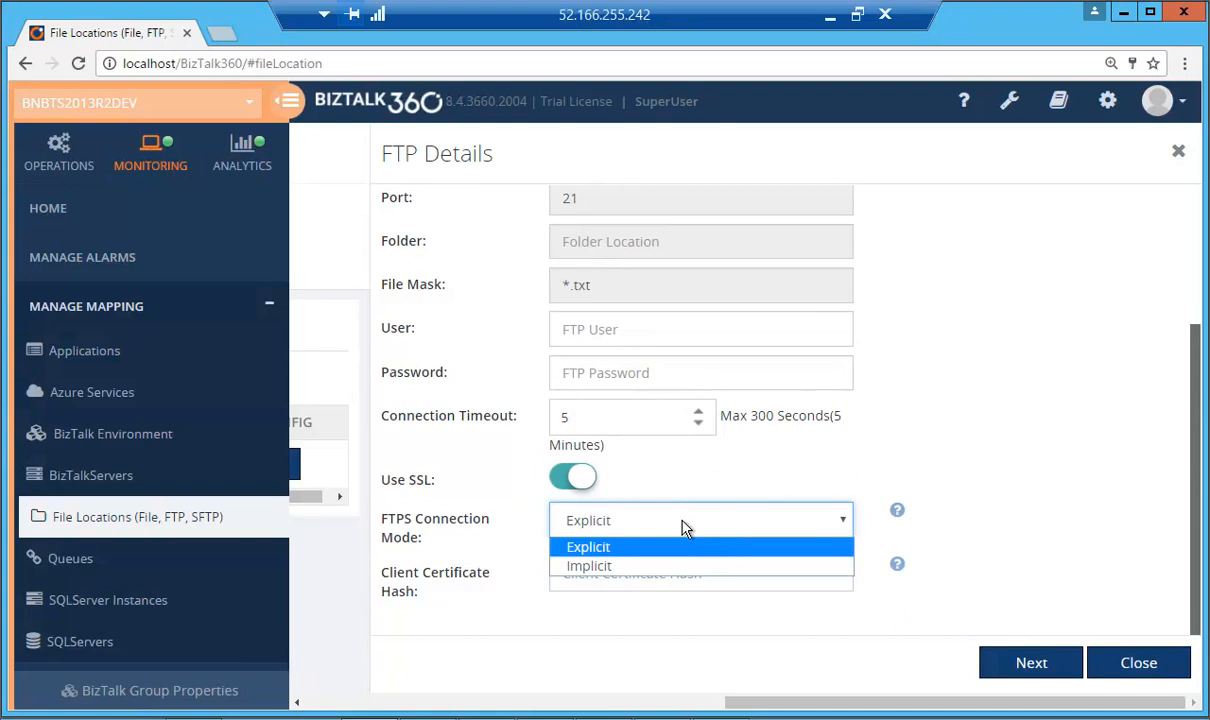
mouse_move(760, 481)
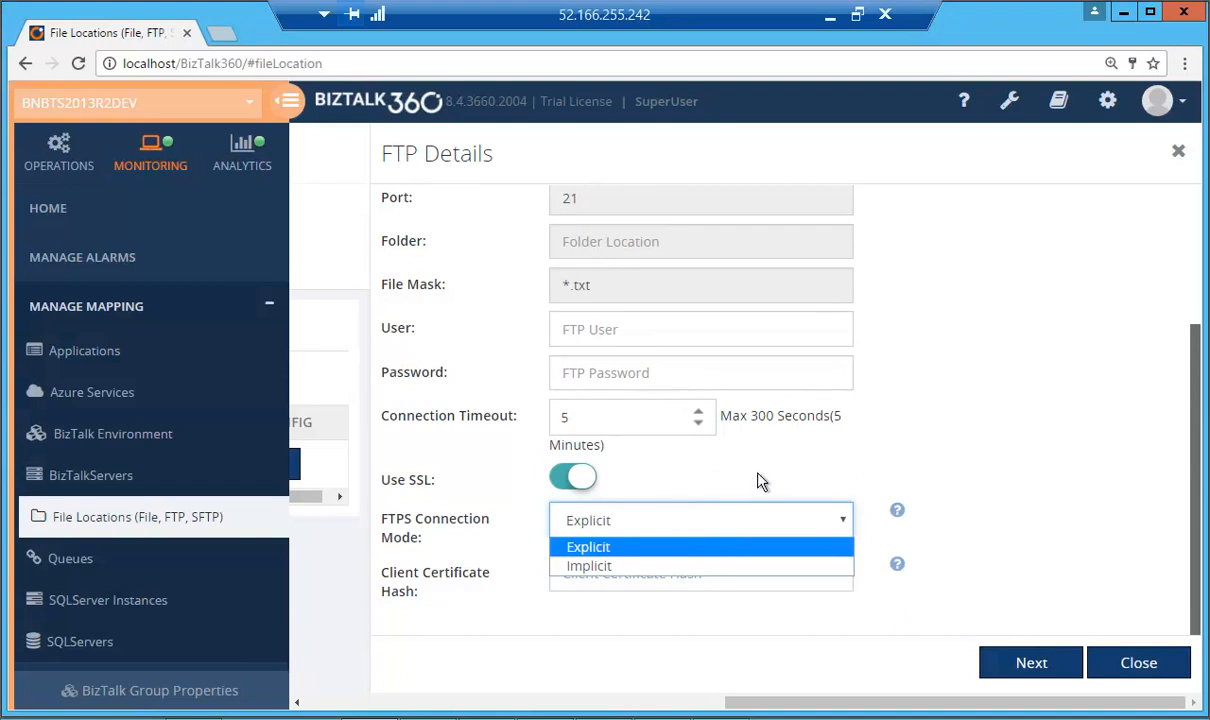
click(588, 547)
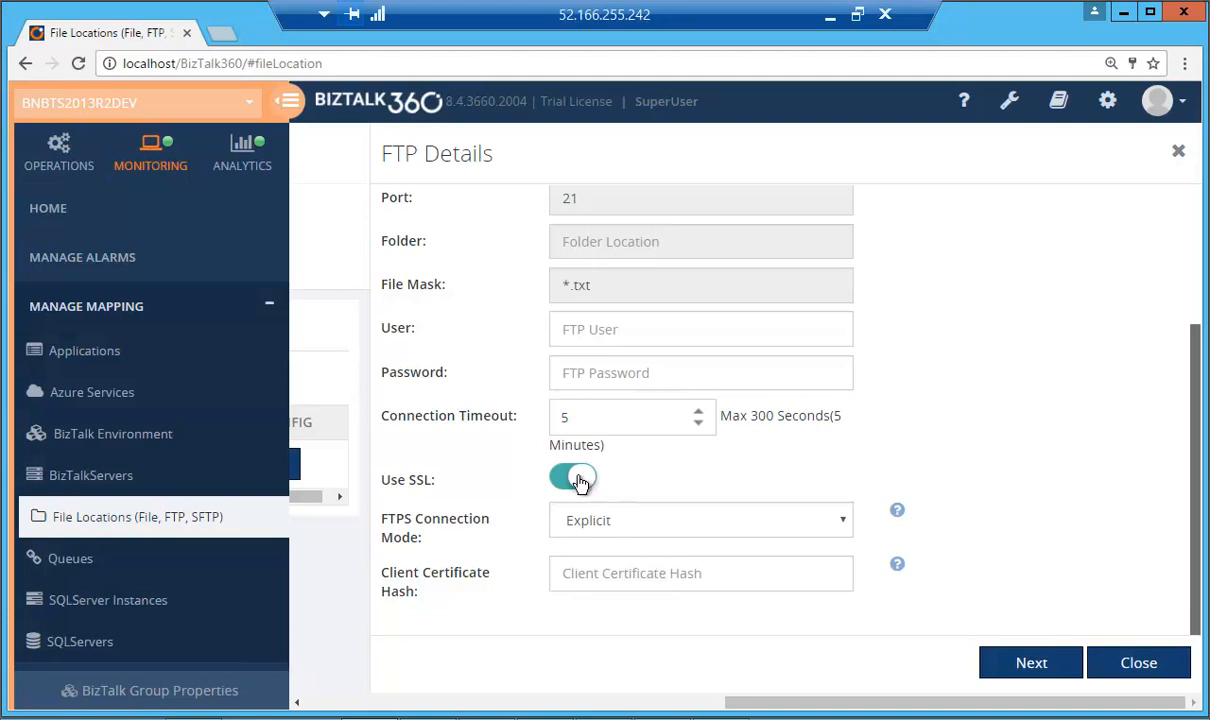
click(572, 479)
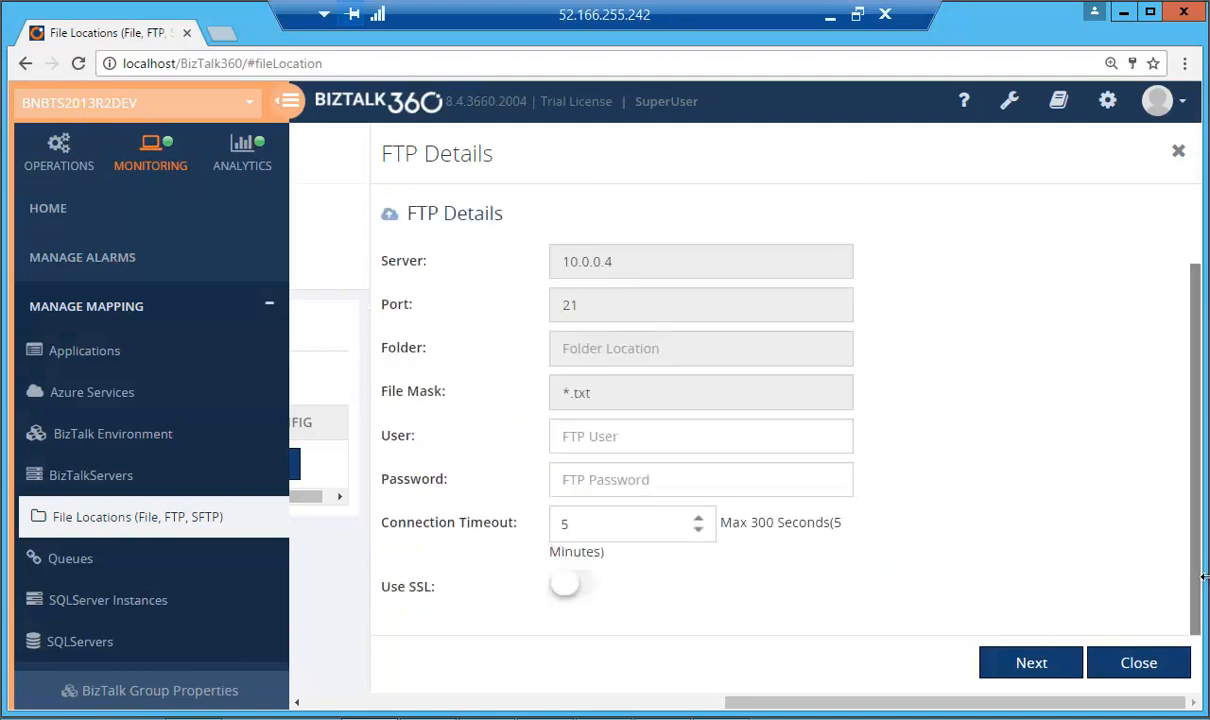
Advance to the FTP firewall settings, toggling the gateway proxy on and back off
click(1030, 662)
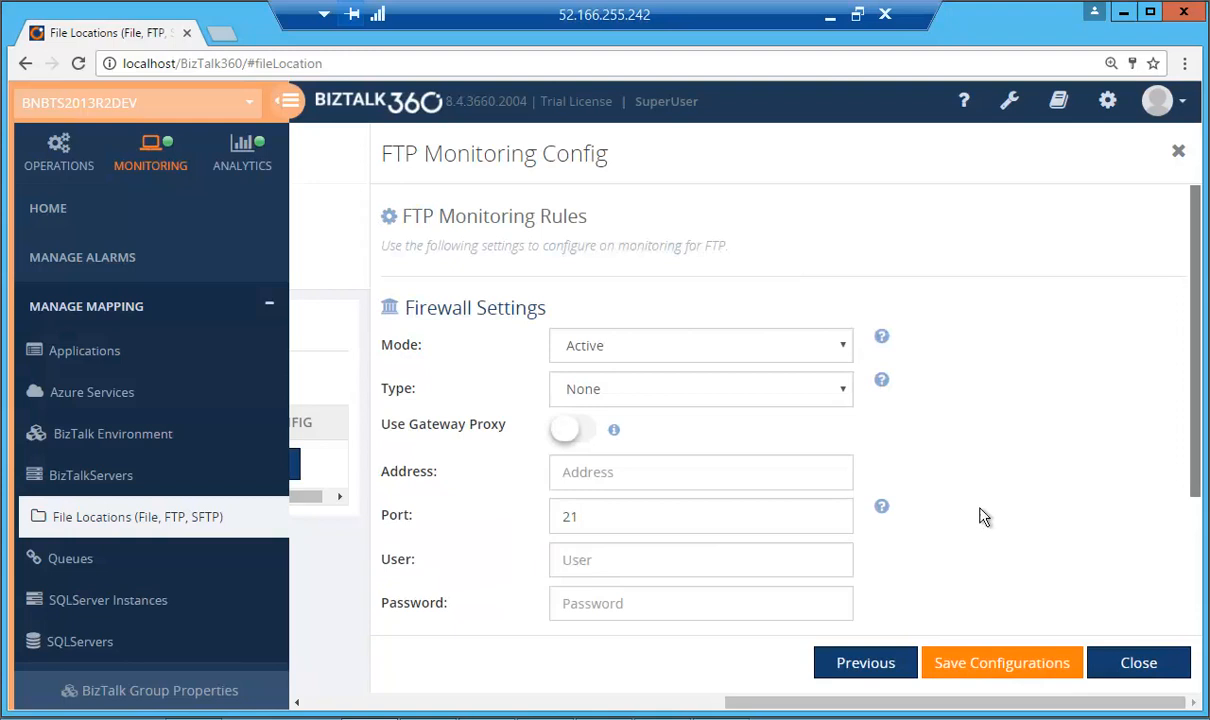
scroll(down, 3)
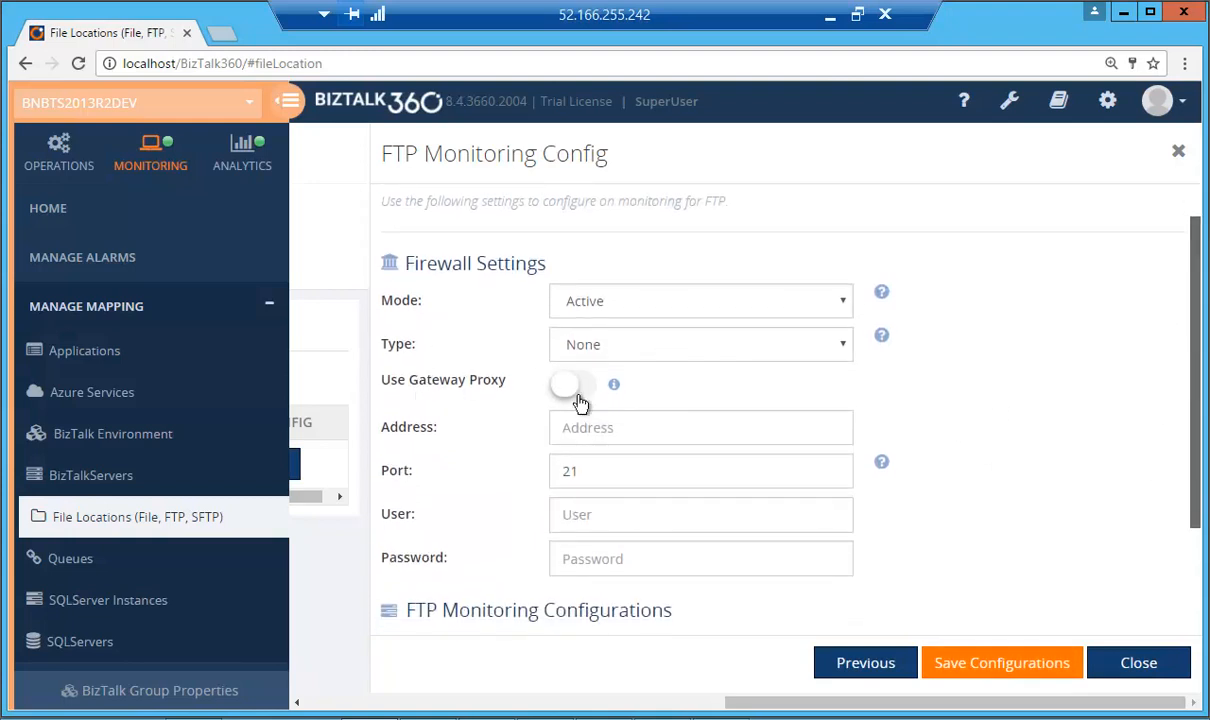
click(573, 384)
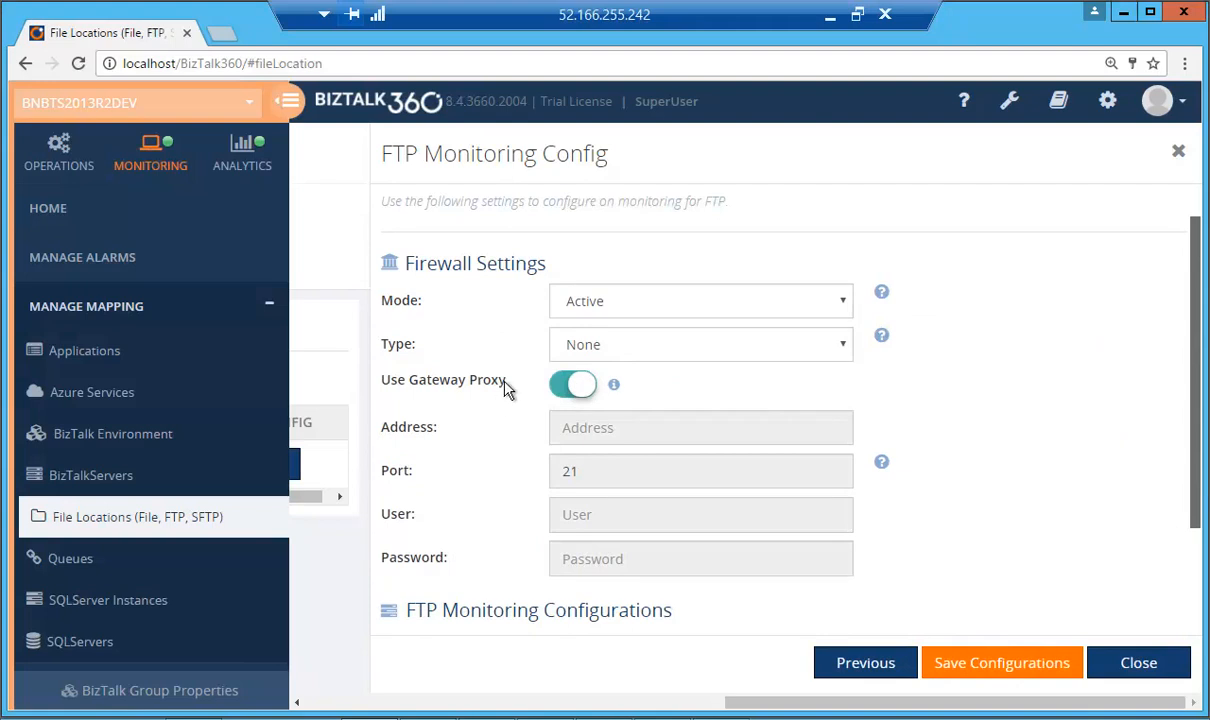
mouse_move(510, 388)
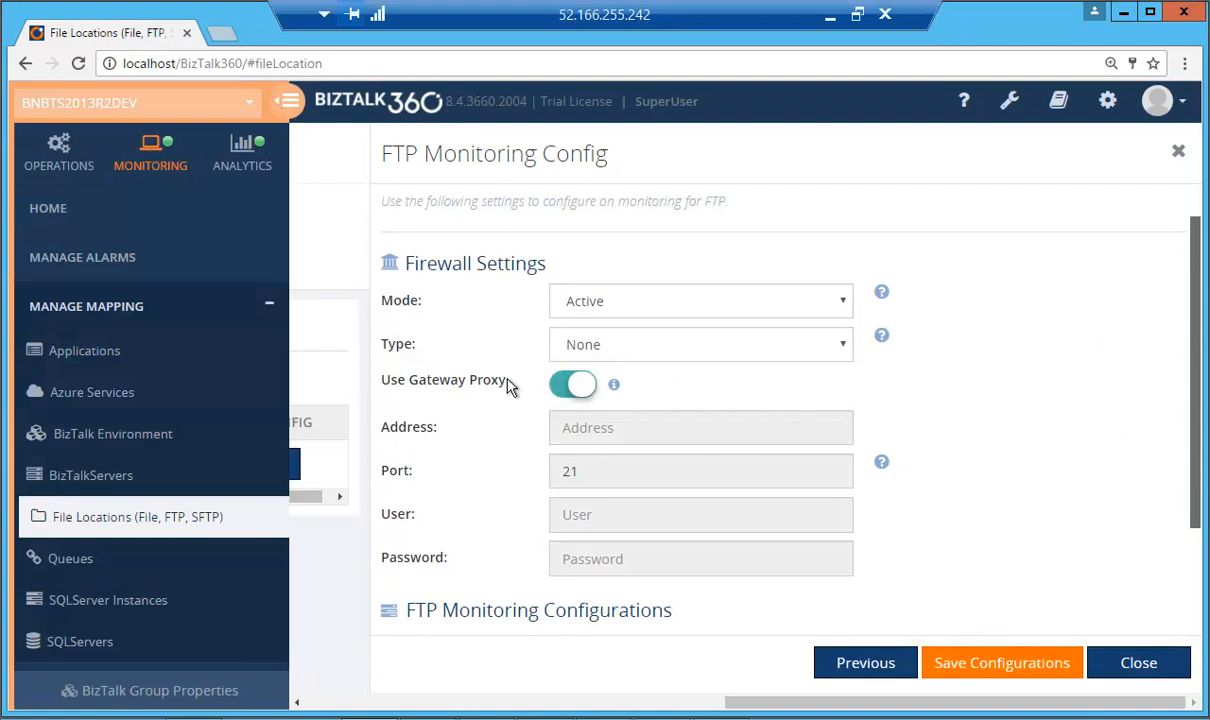
mouse_move(575, 385)
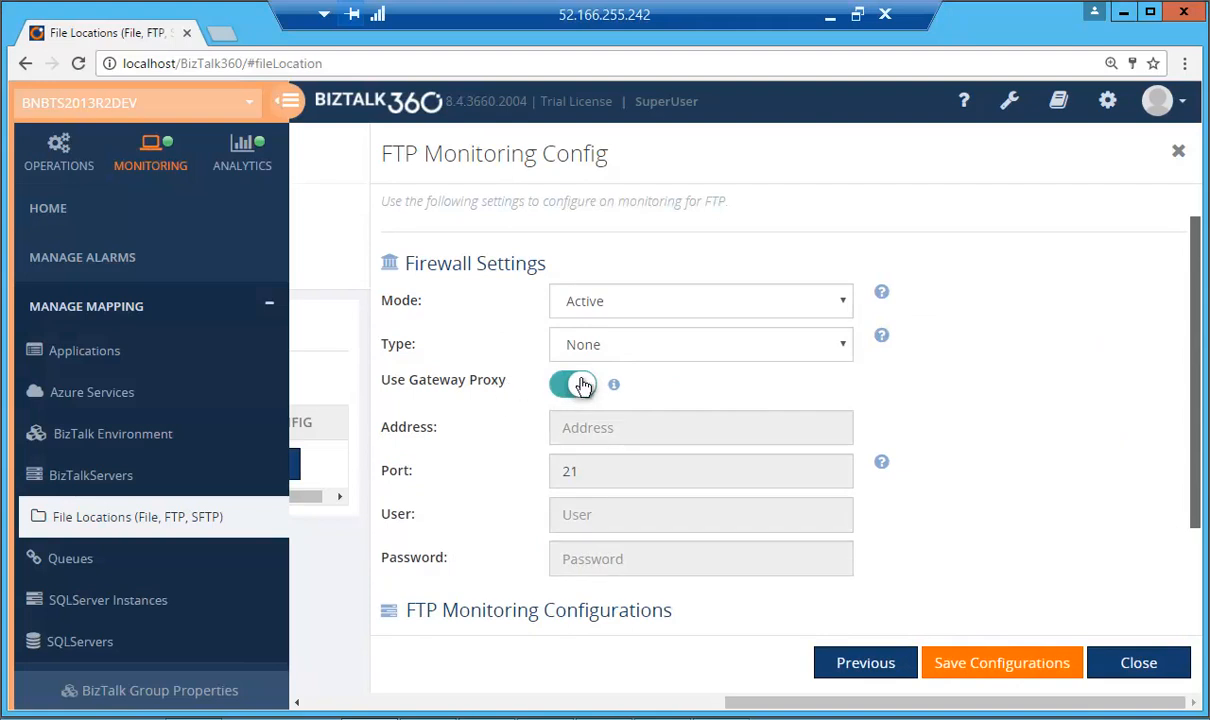
click(570, 384)
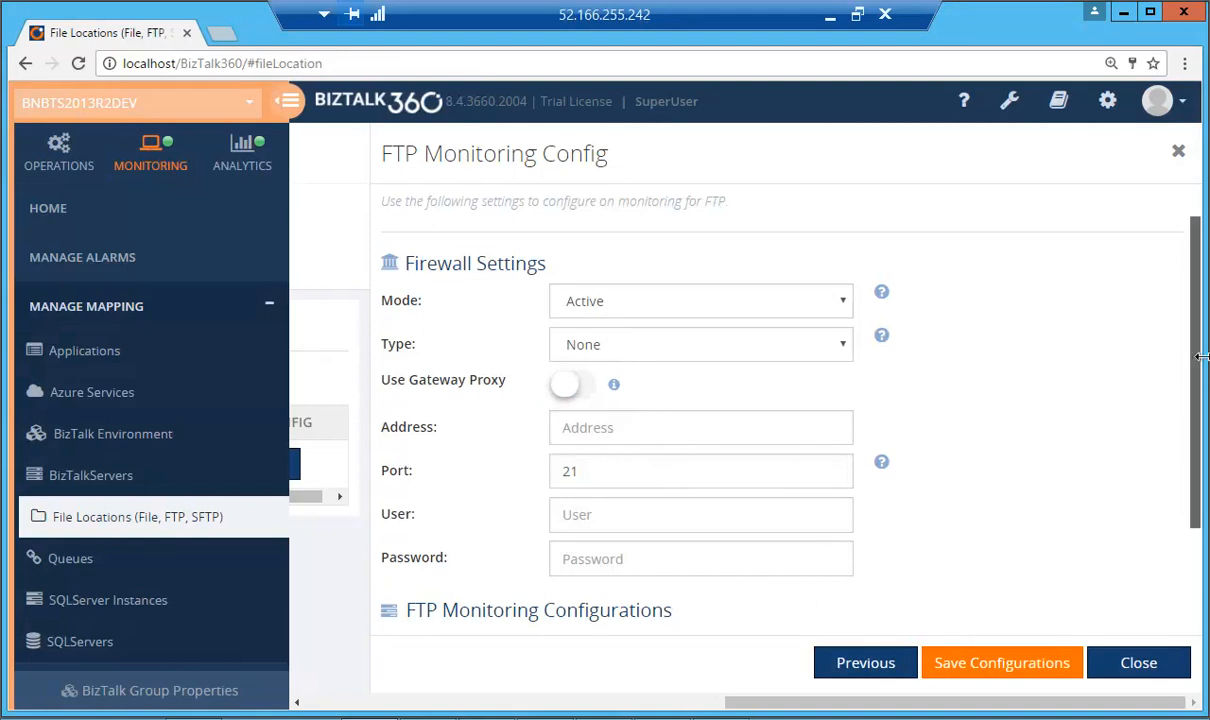
click(700, 300)
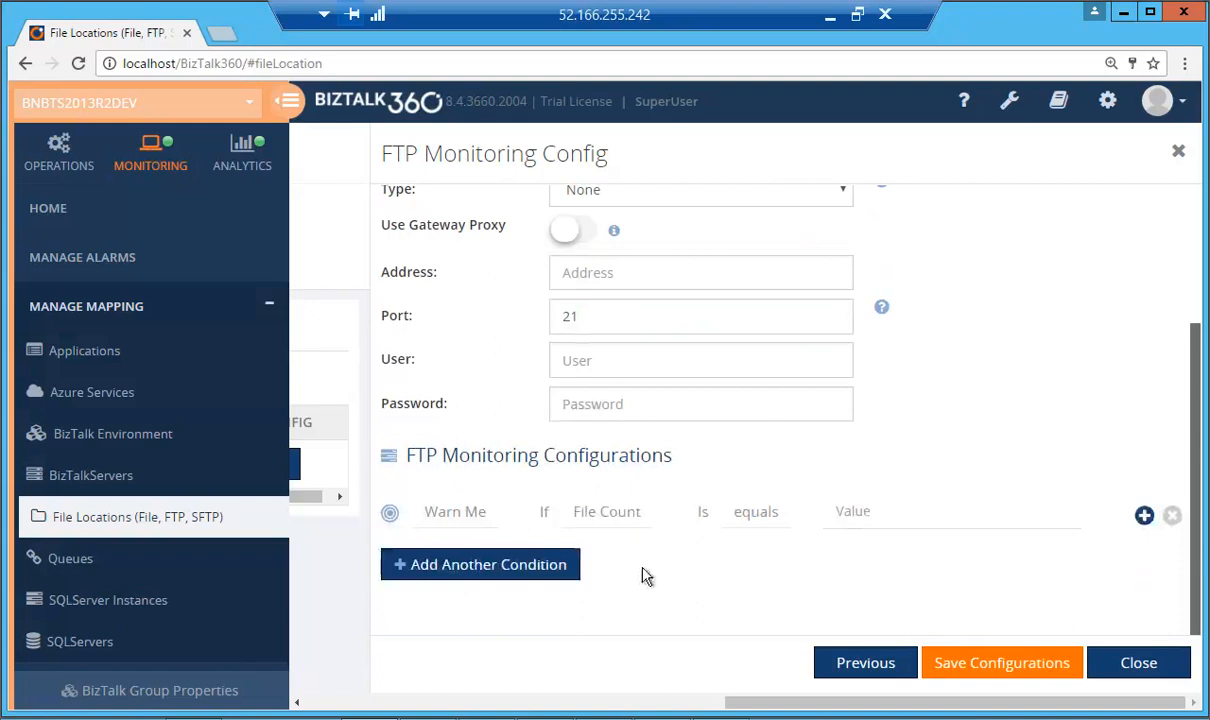
mouse_move(632, 513)
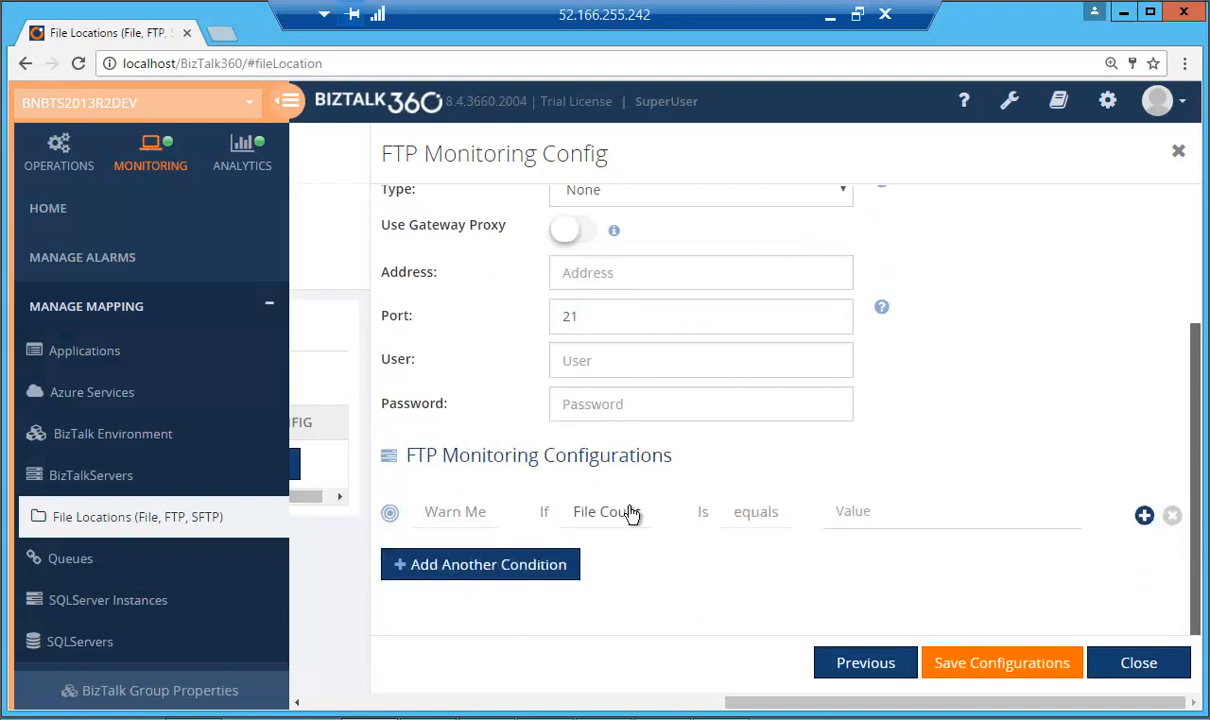
Save an FTP rule warning when File Count equals 1
click(605, 511)
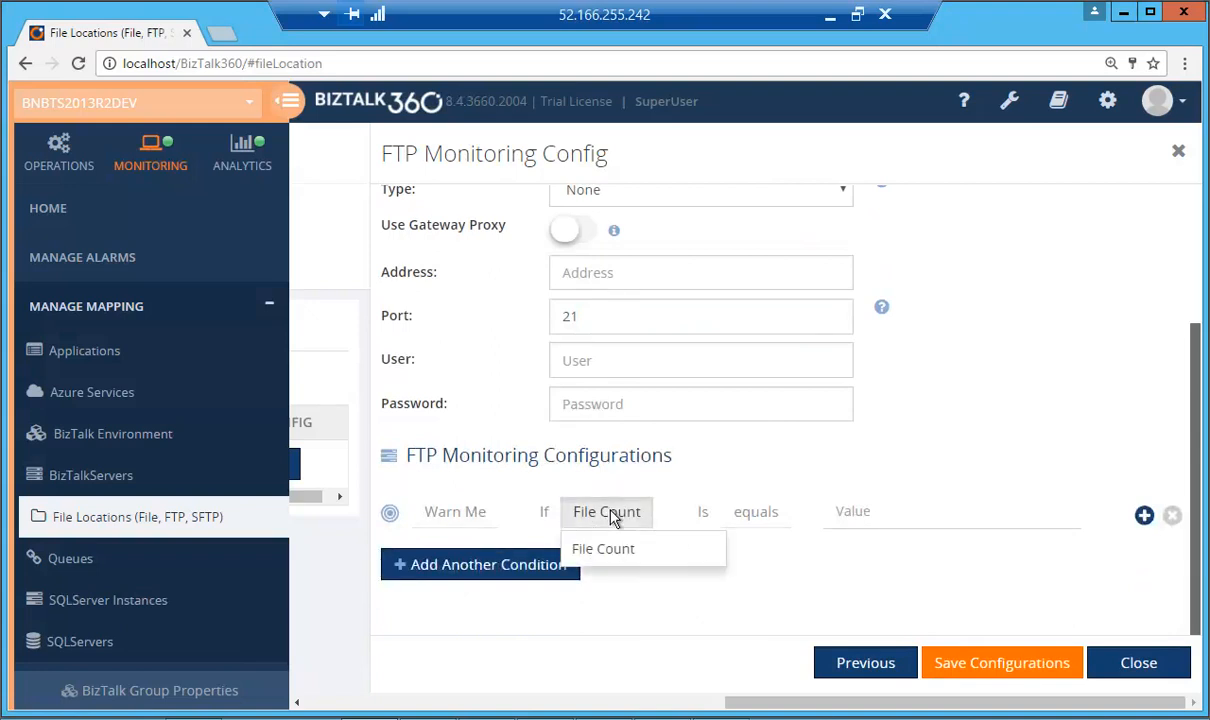
click(603, 548)
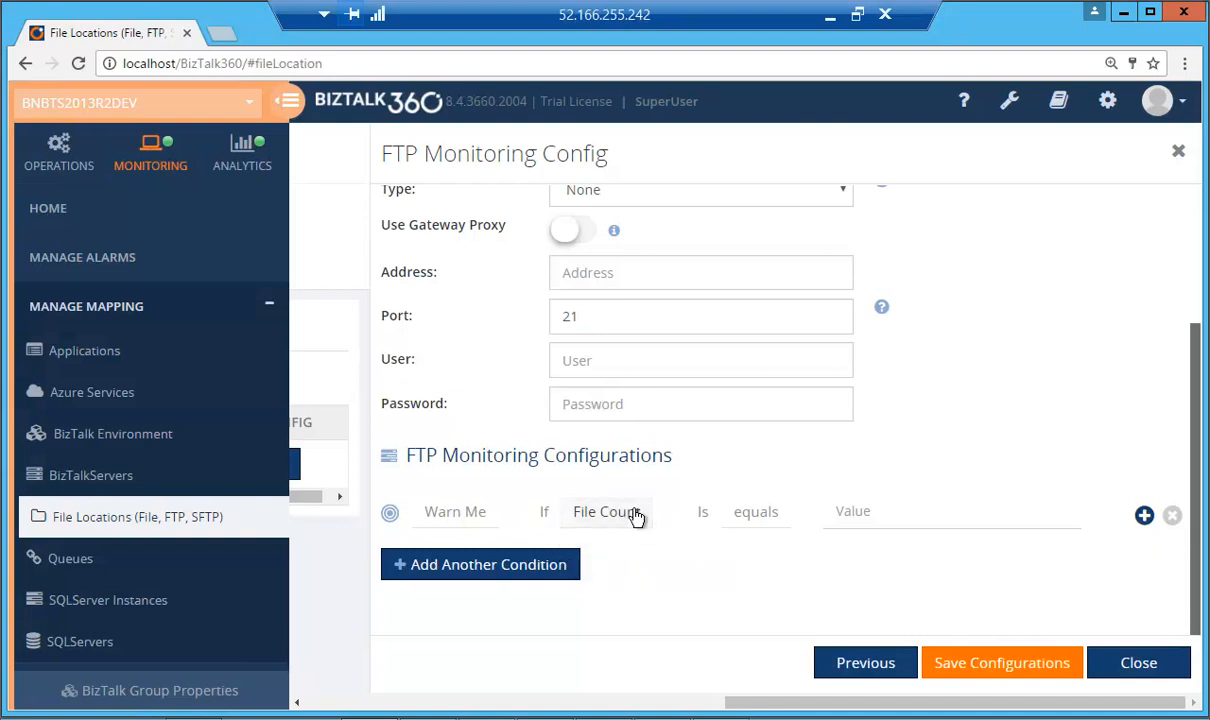
click(455, 511)
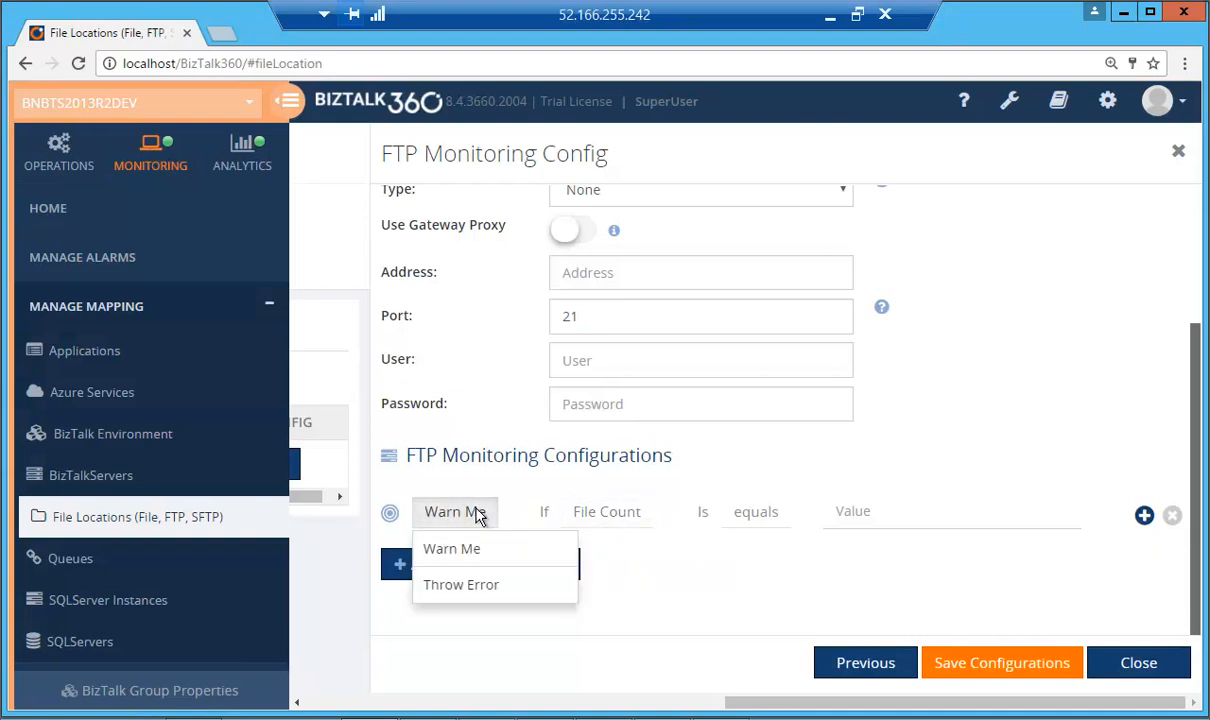
mouse_move(895, 530)
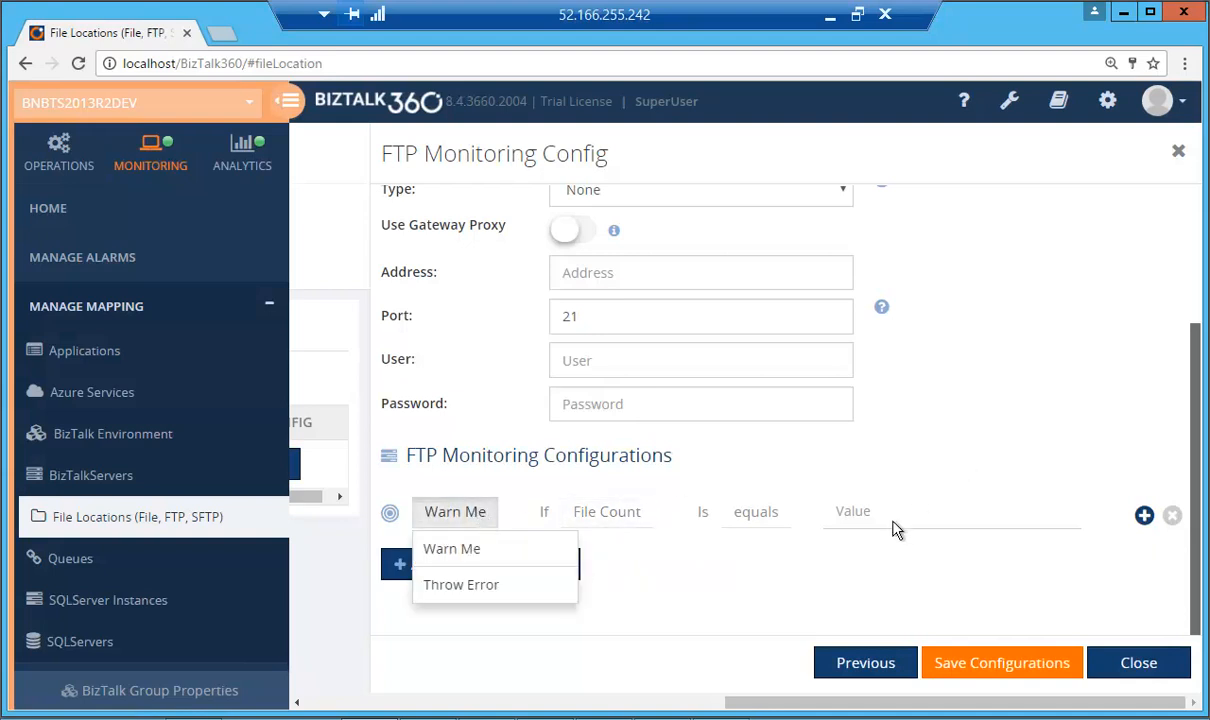
text(1)
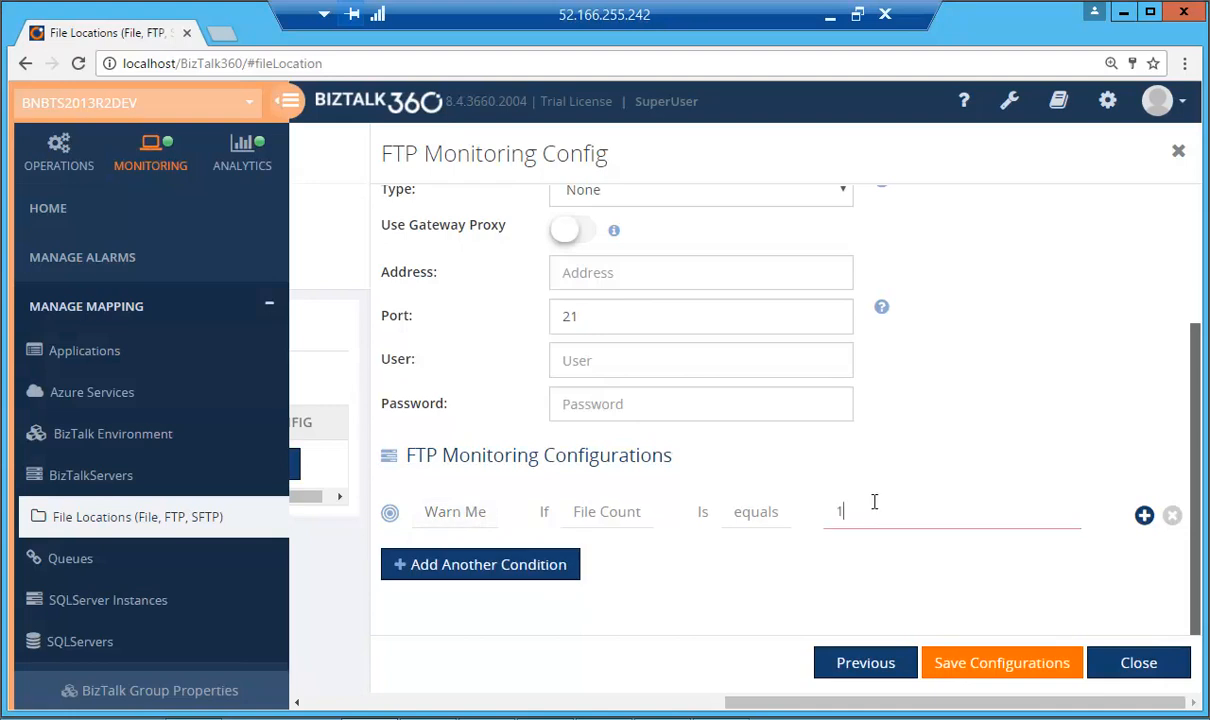
mouse_move(1001, 662)
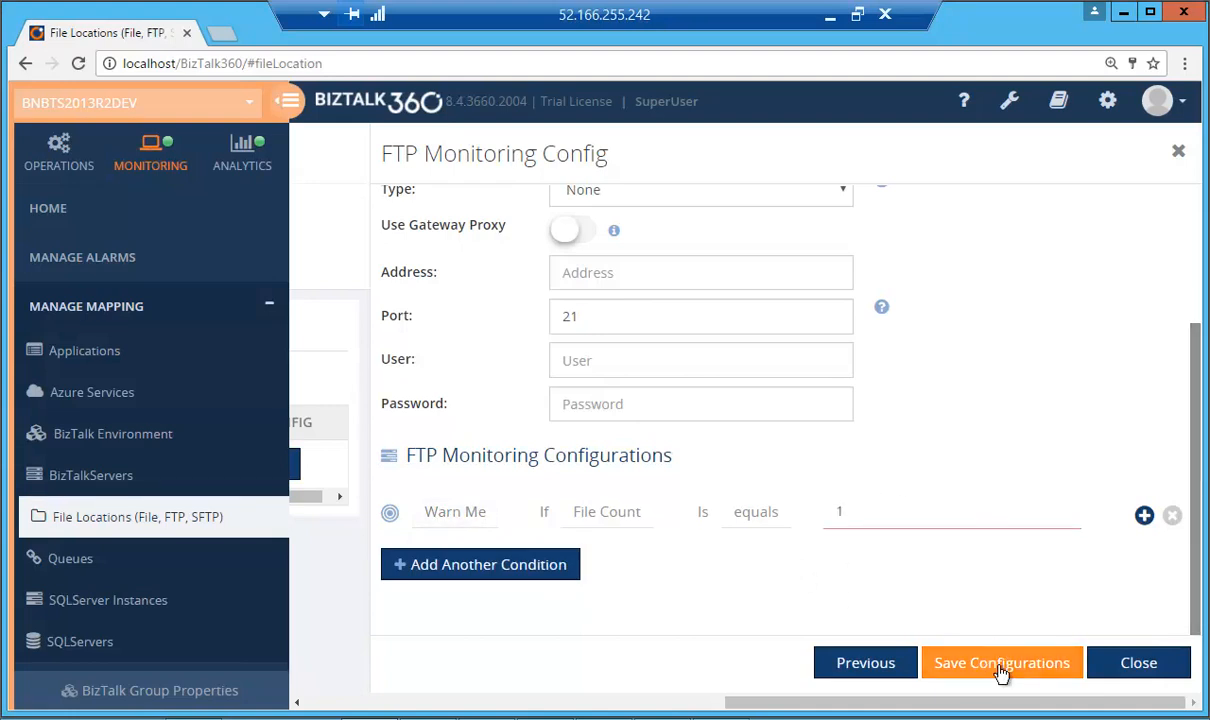
click(1001, 662)
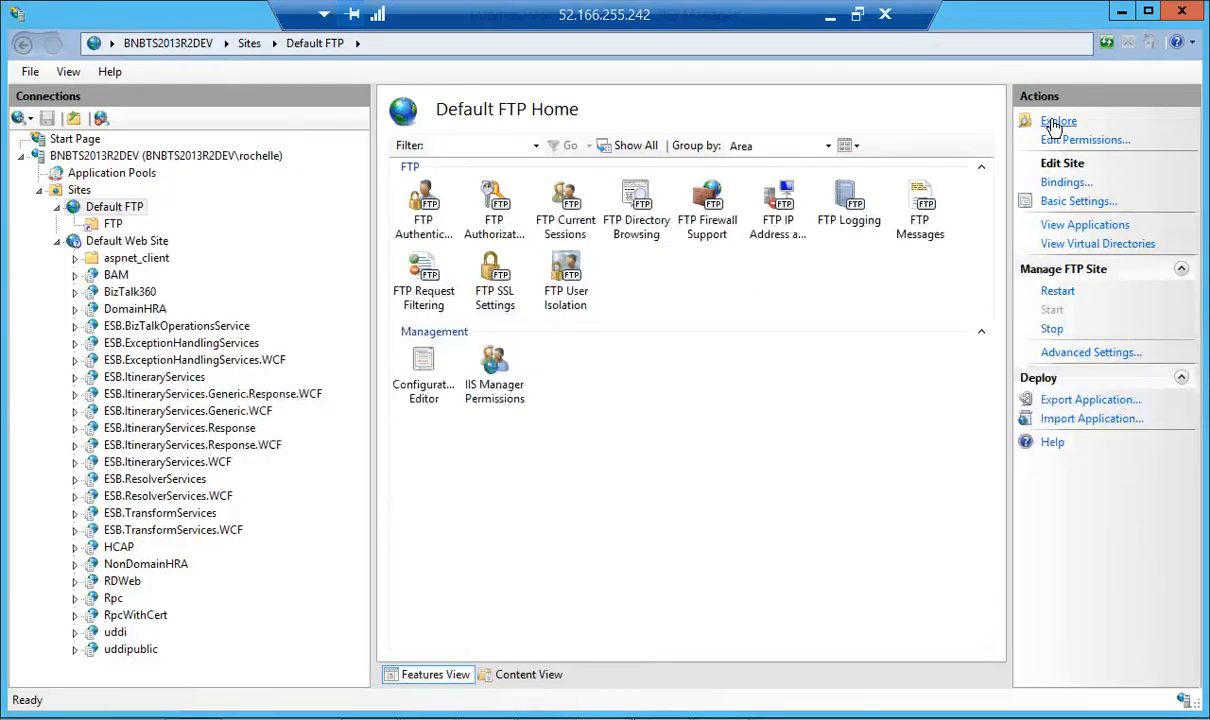
Explore the Default FTP site in IIS Manager and open its ftp folder
click(1059, 121)
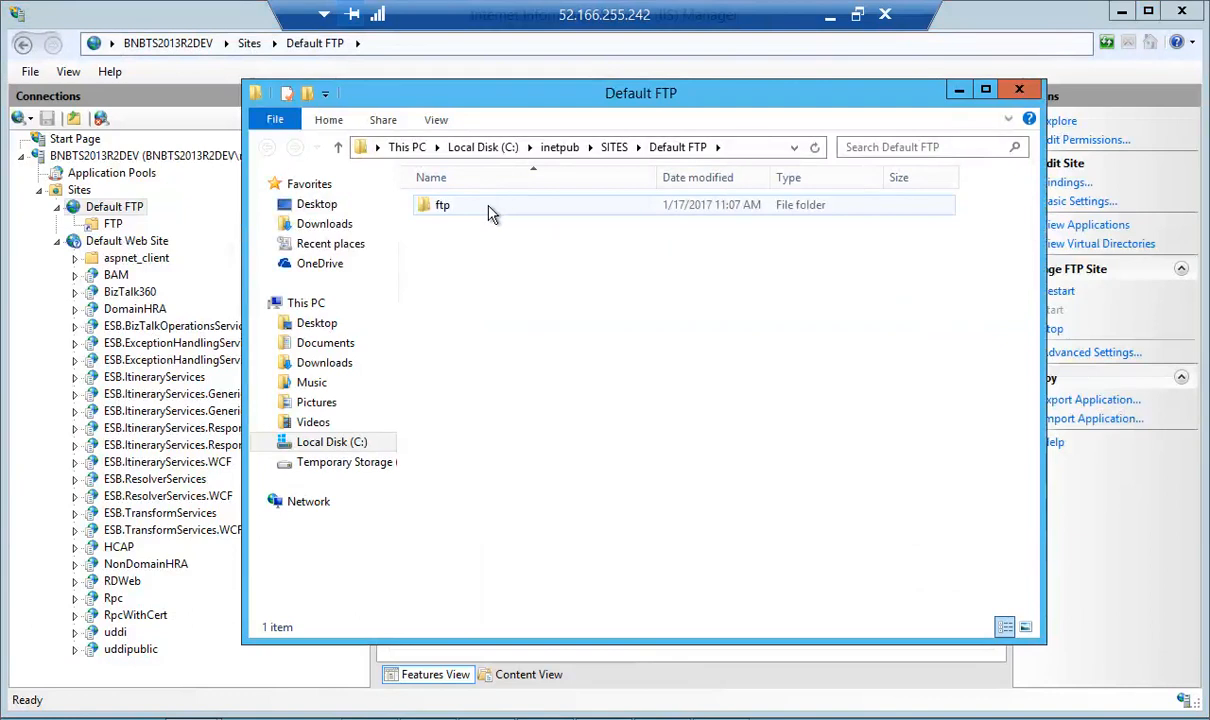
double_click(442, 204)
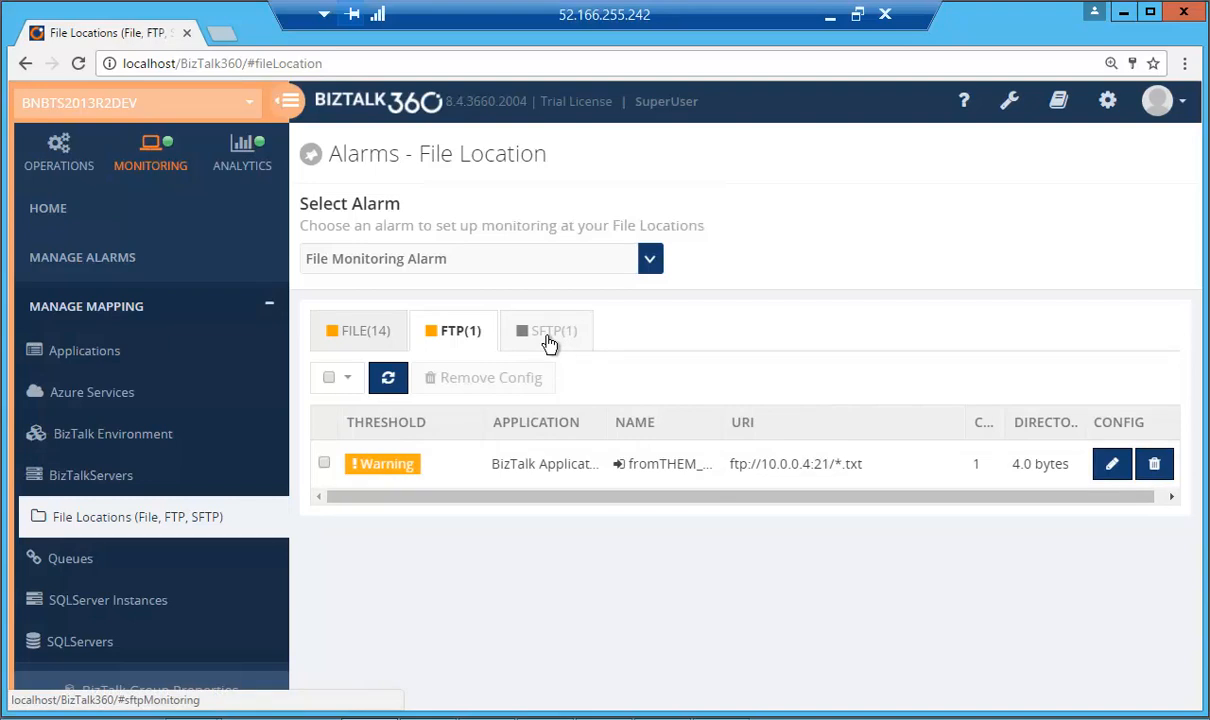
Show SFTP locations and configure the unconfigured SendPort location on test.rebex.net
click(547, 330)
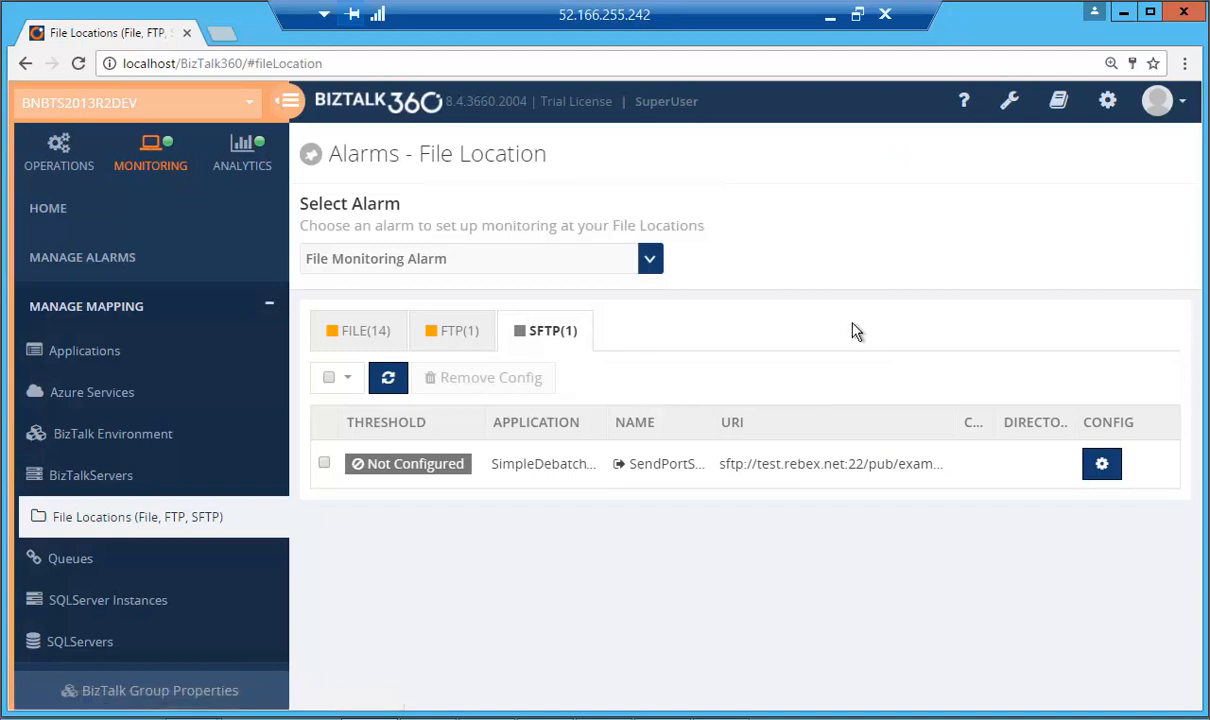
mouse_move(863, 326)
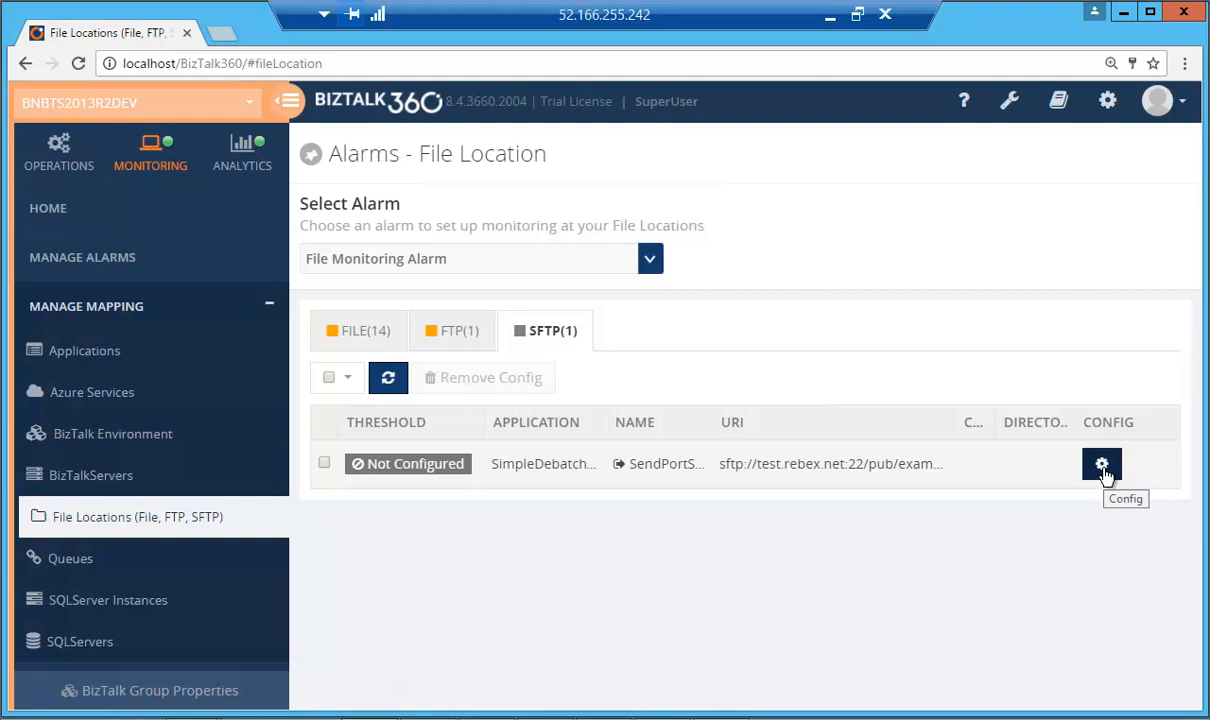
mouse_move(775, 514)
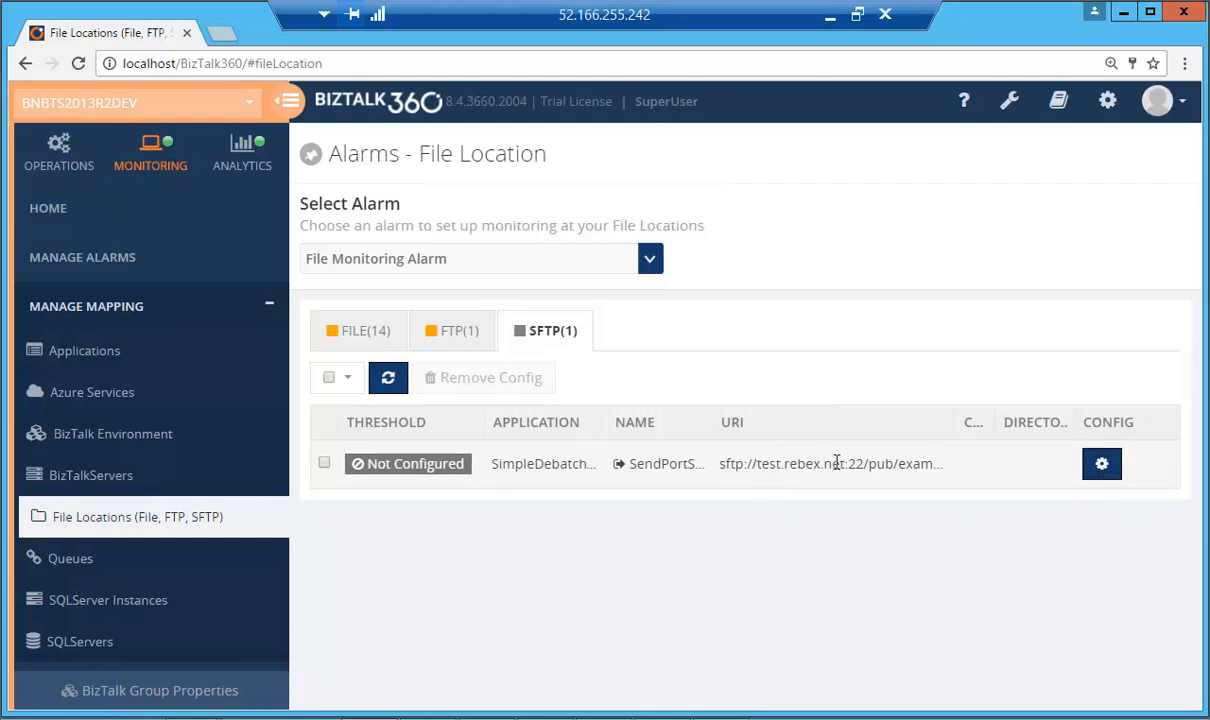
mouse_move(975, 413)
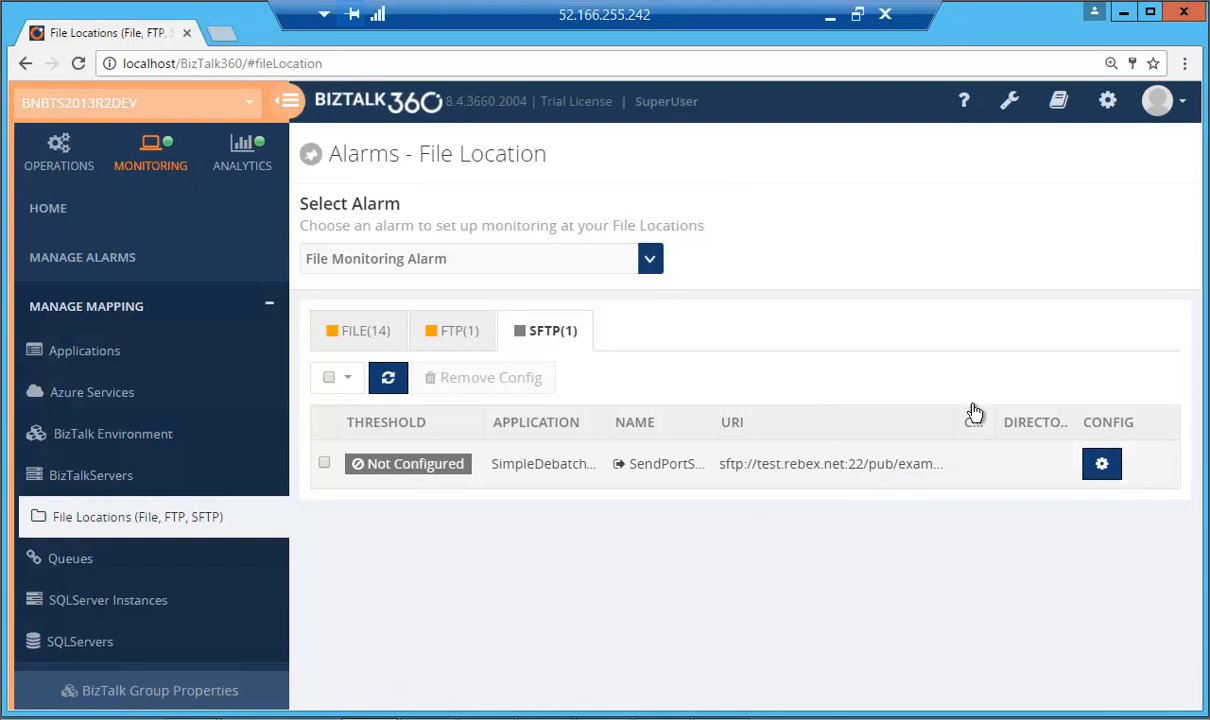
click(1101, 463)
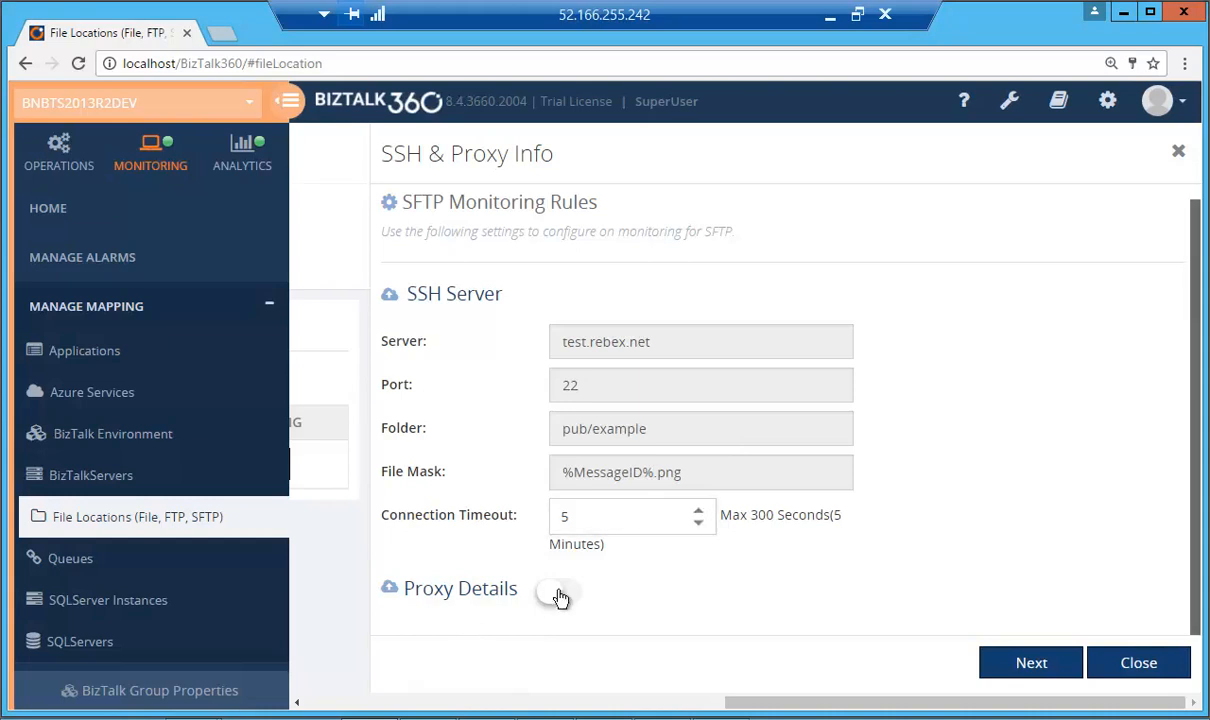
Toggle SFTP proxy details and continue to the next configuration page
click(558, 591)
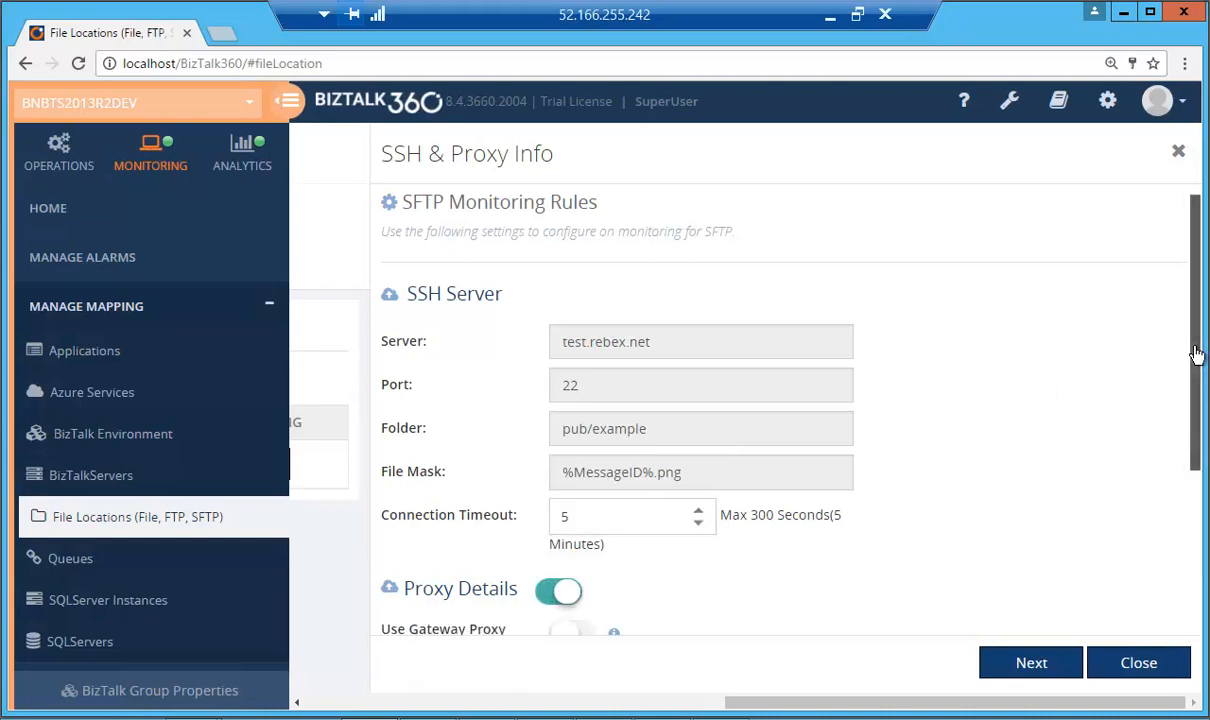
scroll(down, 3)
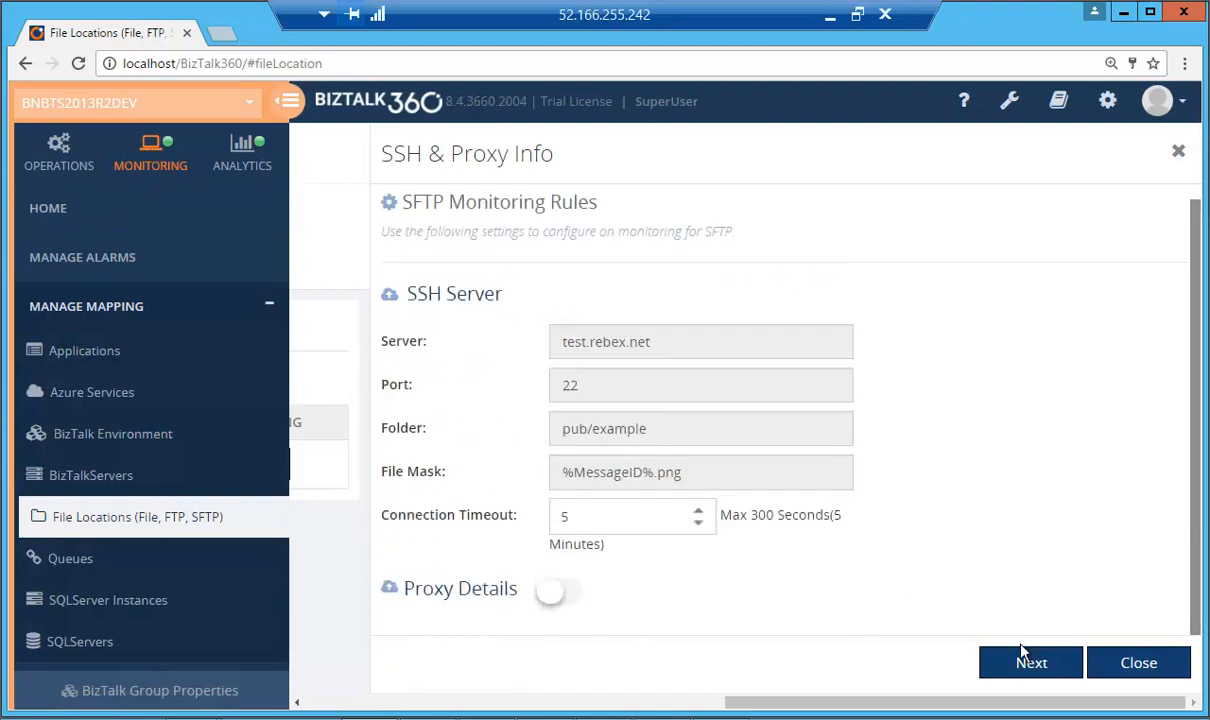
click(1030, 662)
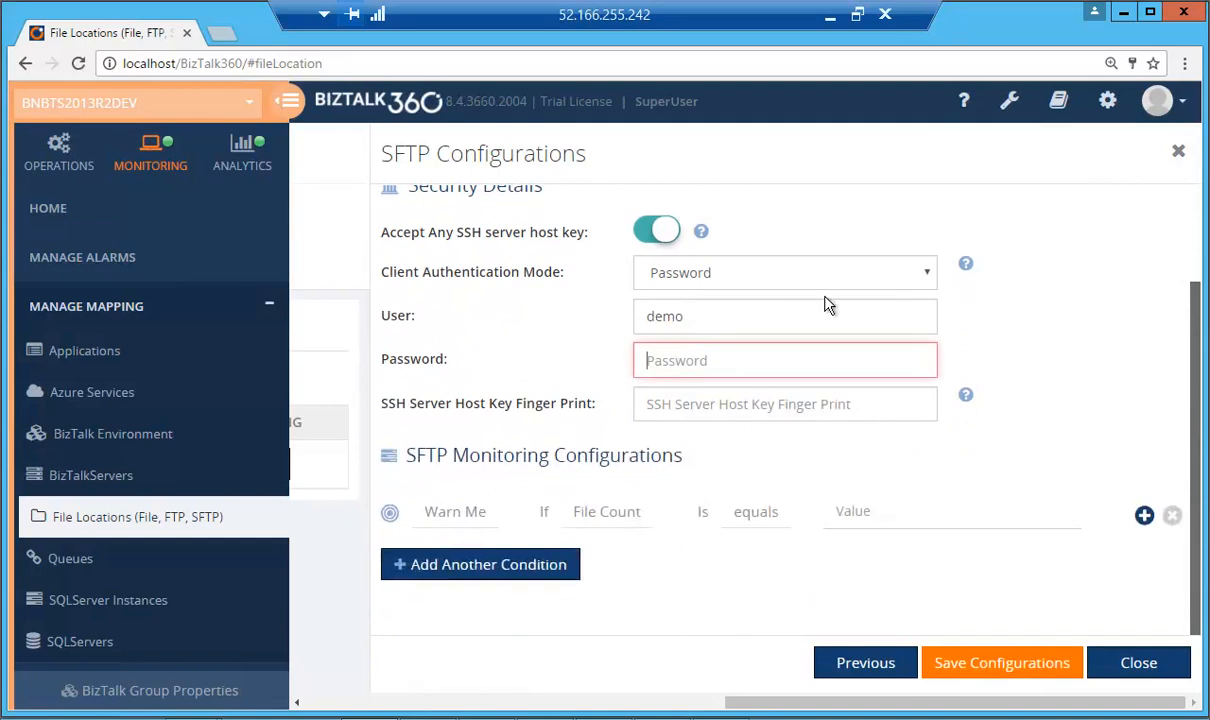
Enter the SFTP password, set the file-count warning to 40, and highlight the 443.5 KB size
text(password)
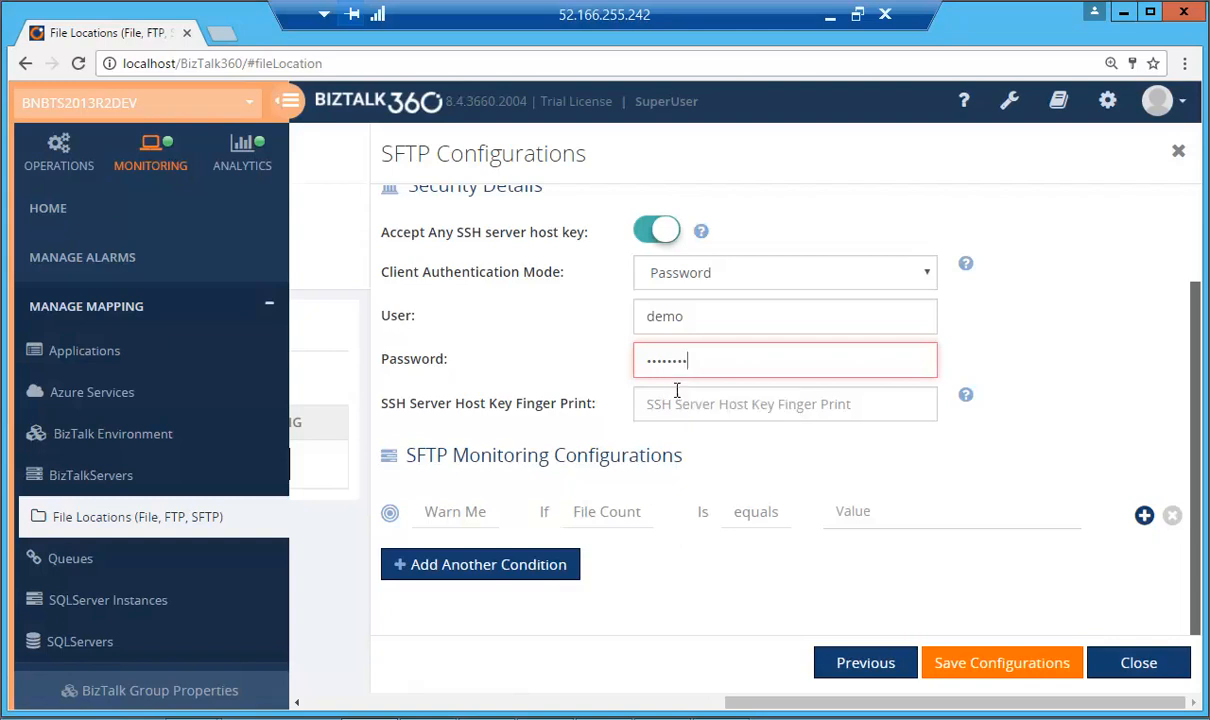
mouse_move(657, 231)
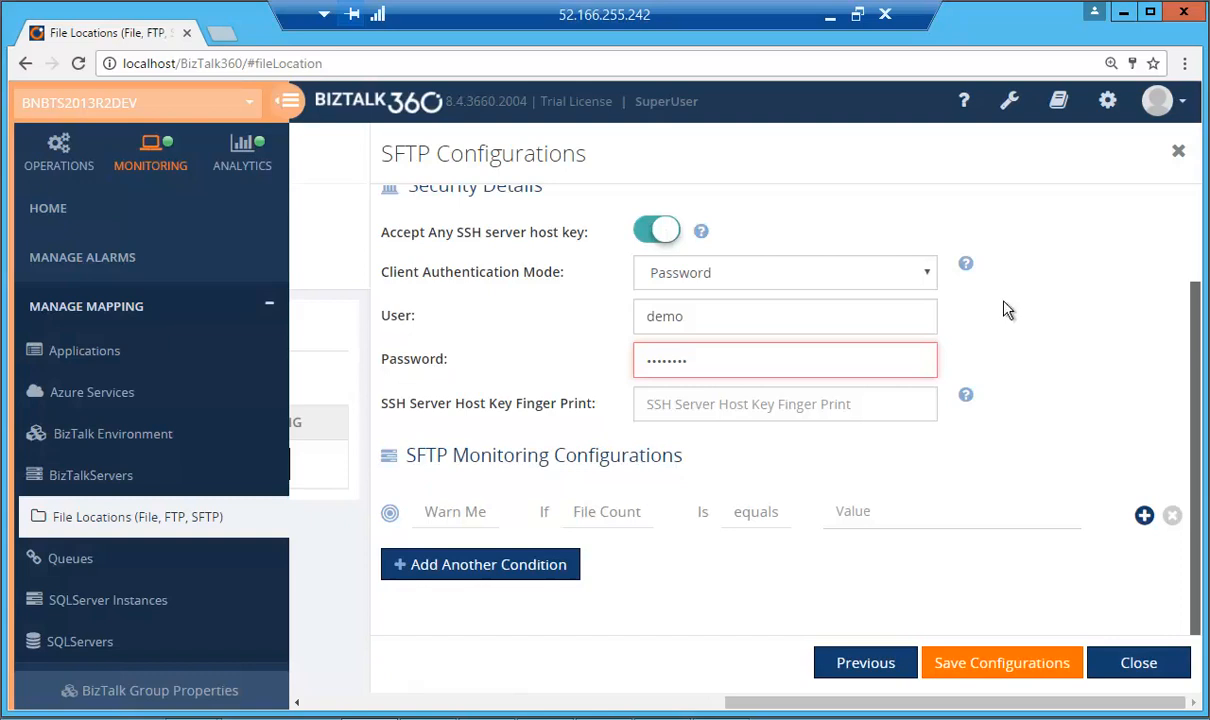
mouse_move(607, 511)
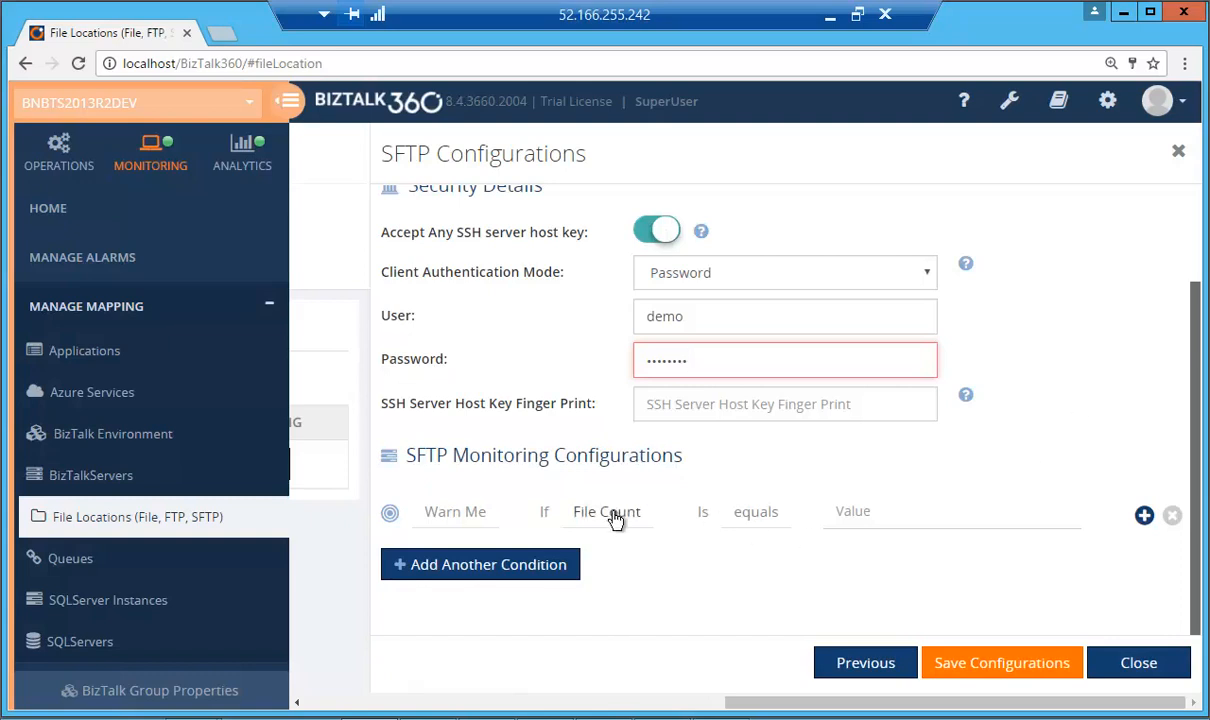
mouse_move(455, 511)
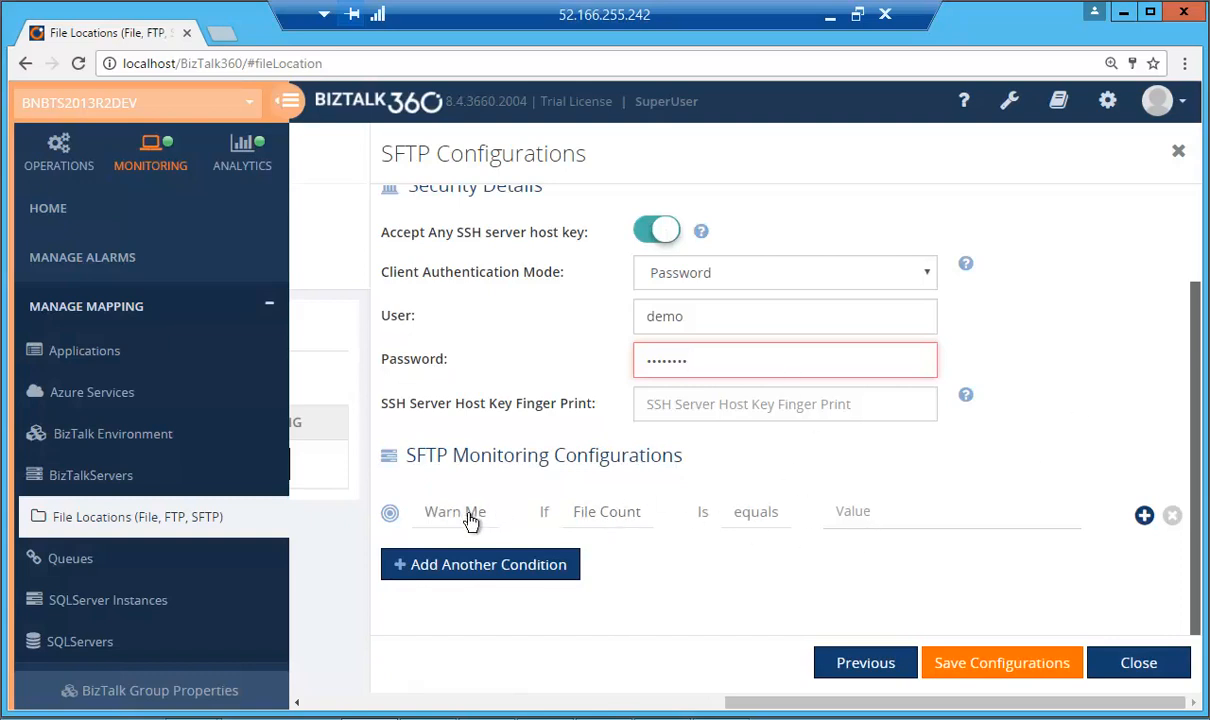
click(455, 511)
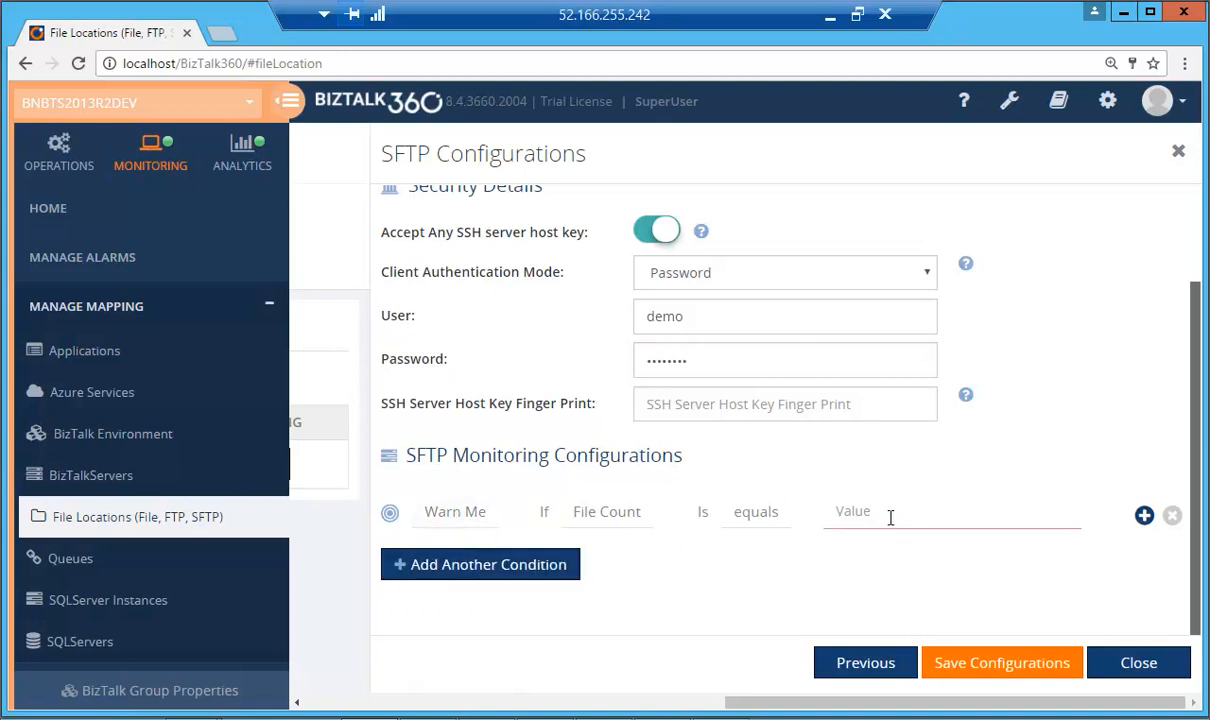
text(40)
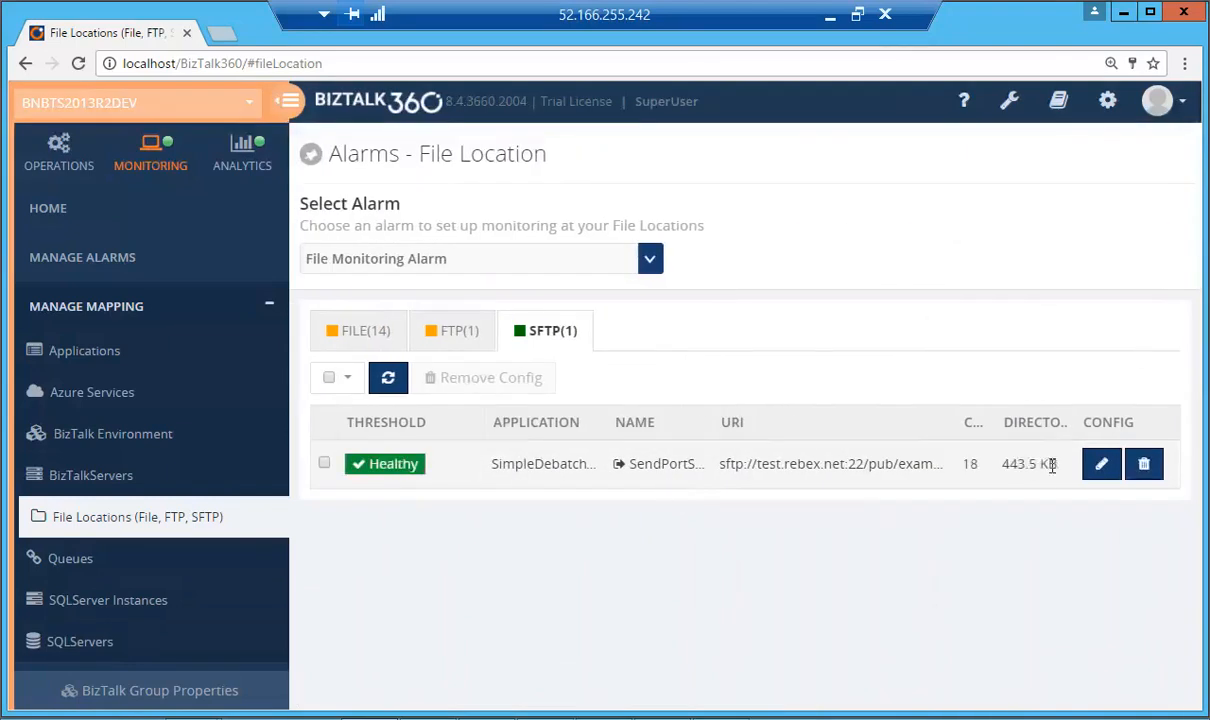
double_click(1029, 463)
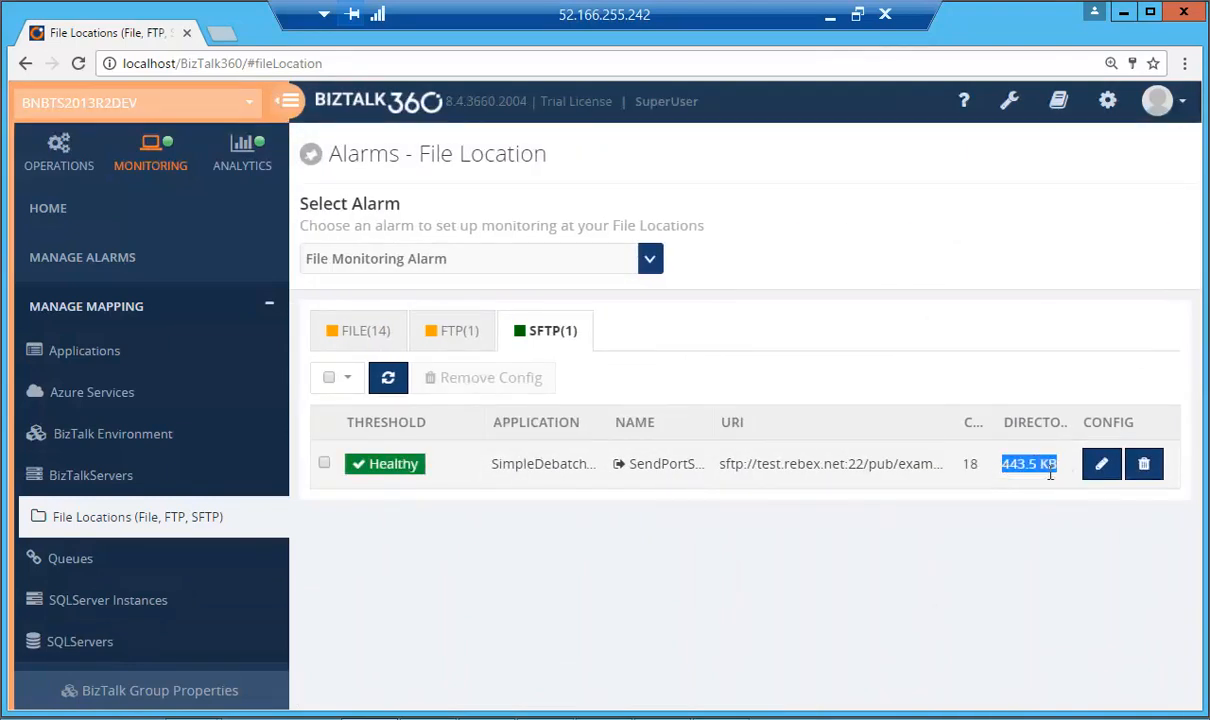